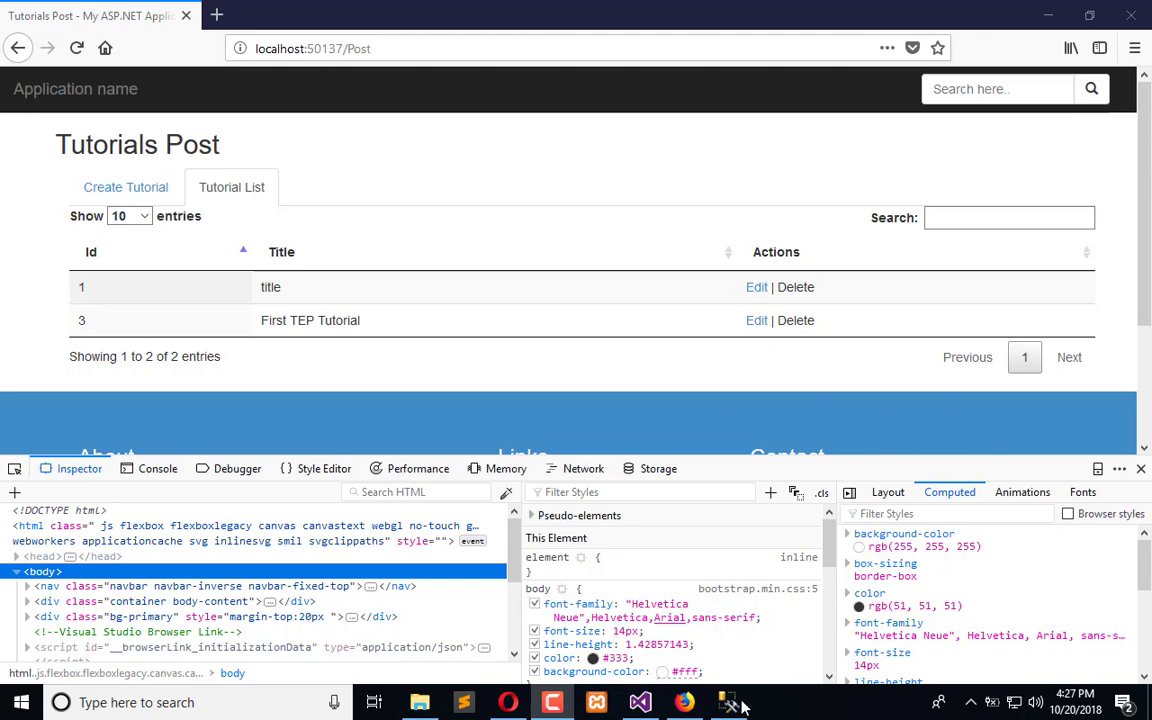
Step: In SSMS, scroll TutorialPosting to its Delete branch that deletes TutorialPost rows by TID
left_click(728, 702)
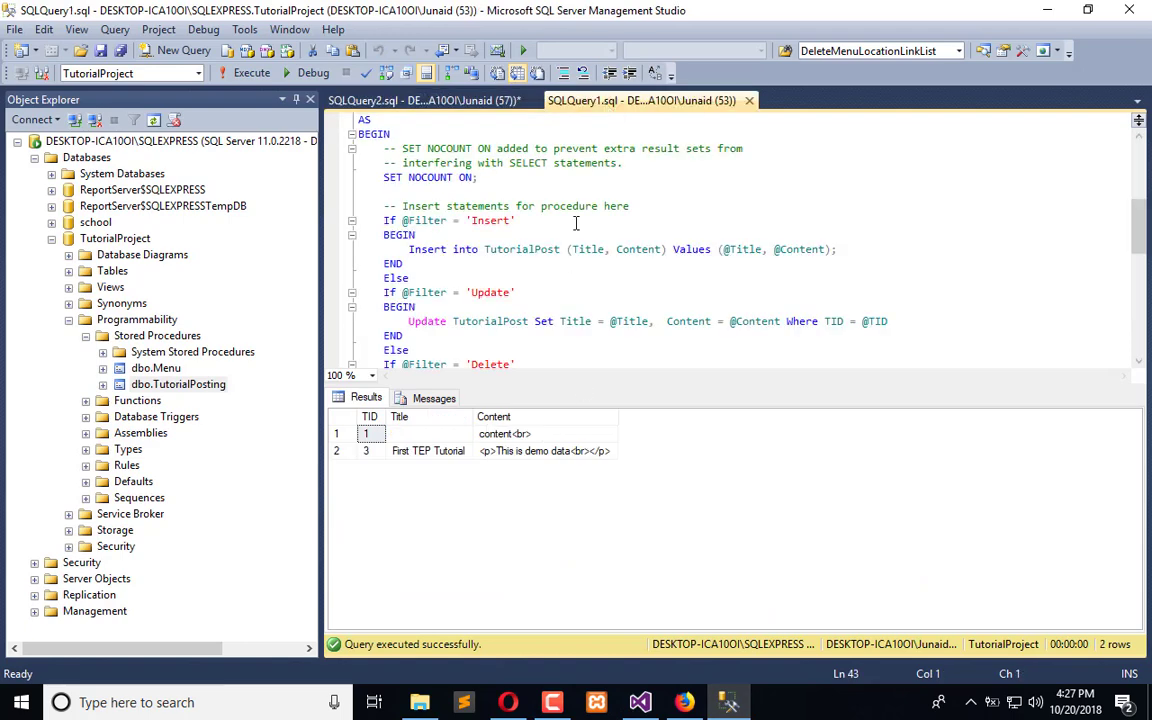
scroll("down", 3)
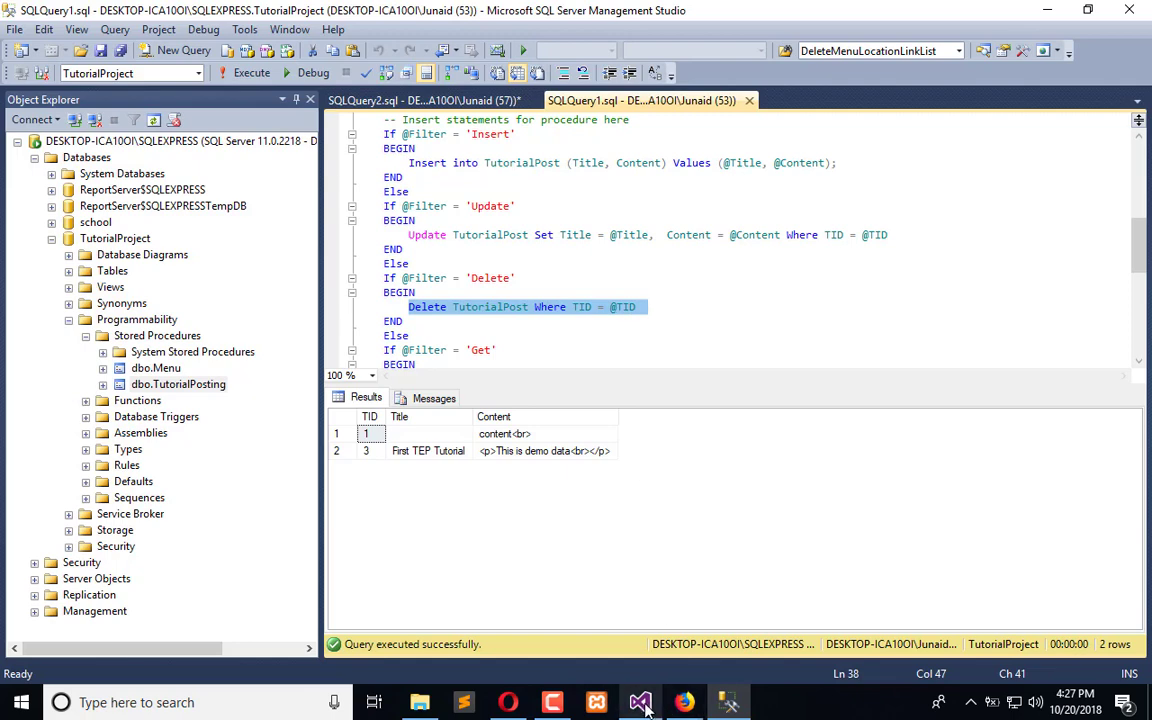
Step: Review PostController's Update action calling TutorialPosting, then stop debugging TutorialProject
left_click(640, 701)
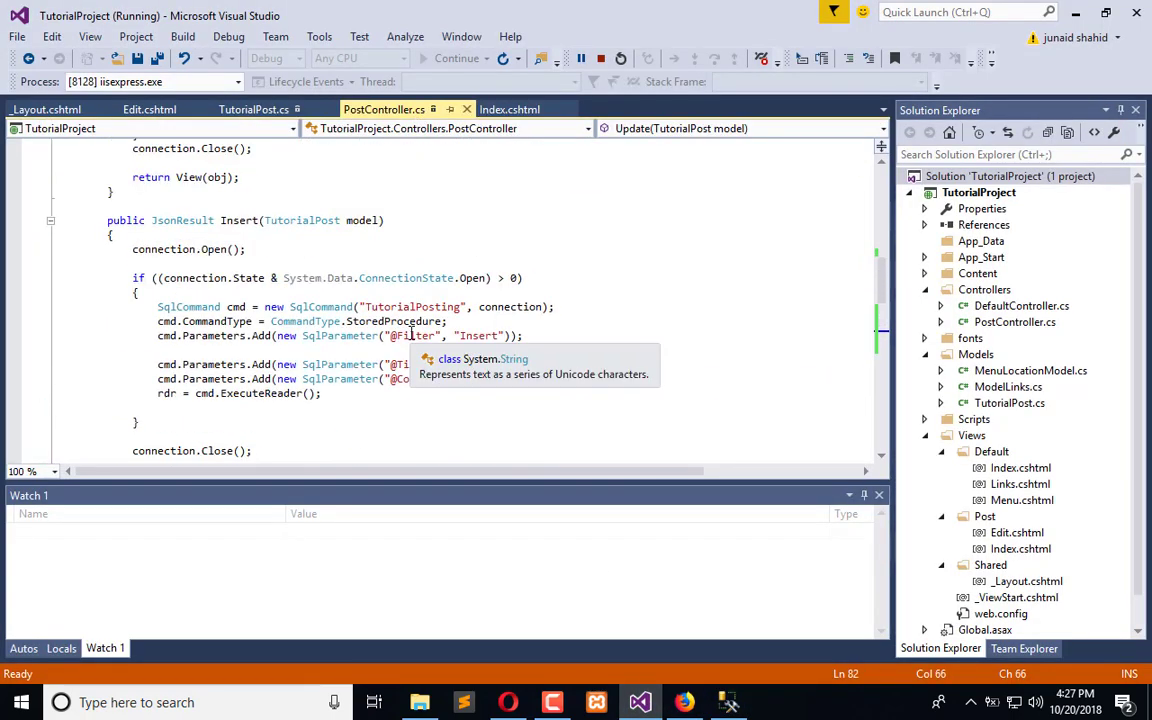
scroll("up", 3)
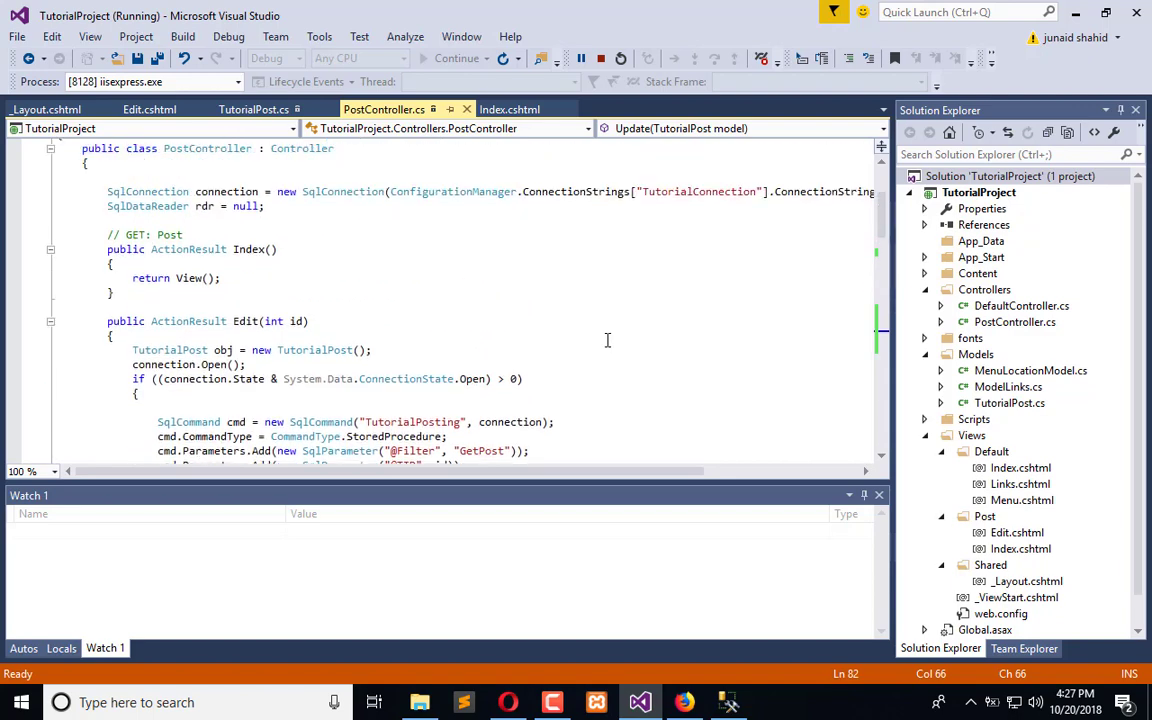
scroll("down", 3)
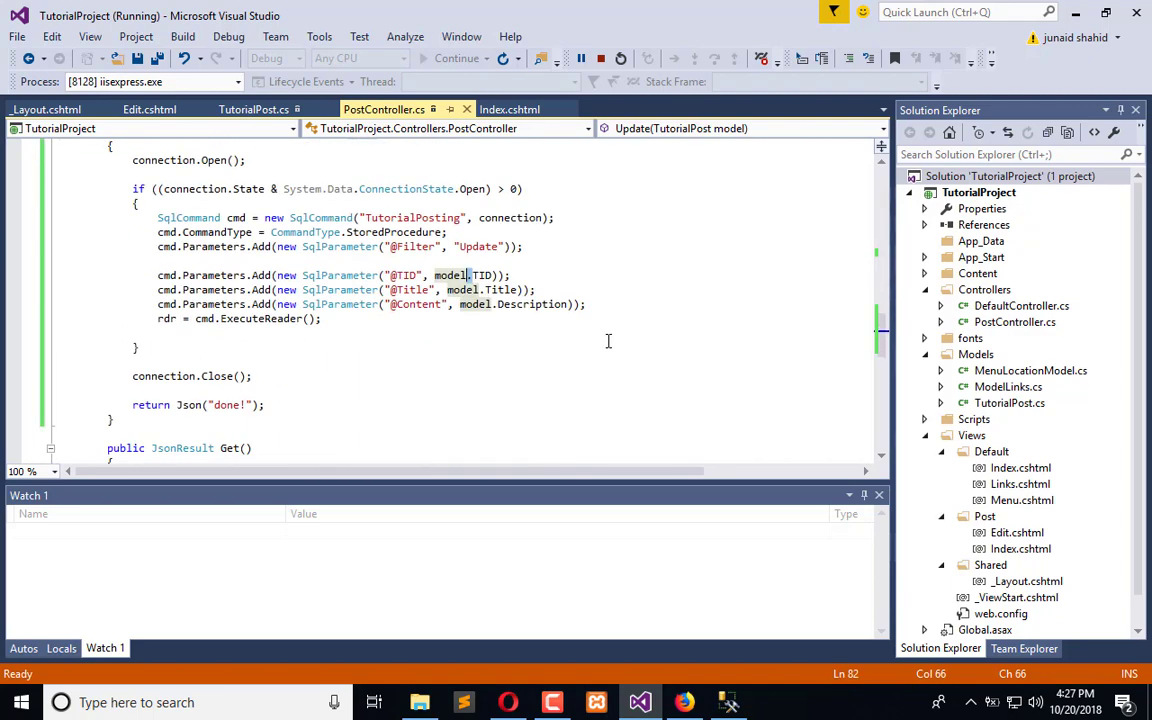
scroll("down", 3)
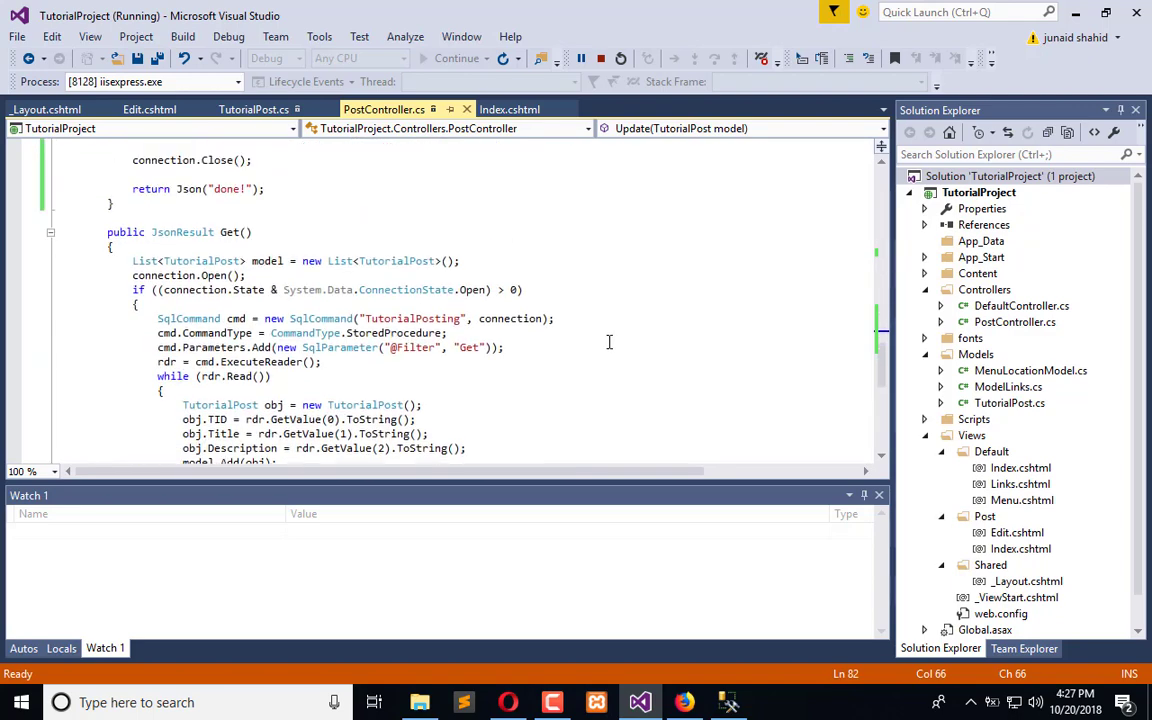
scroll("up", 3)
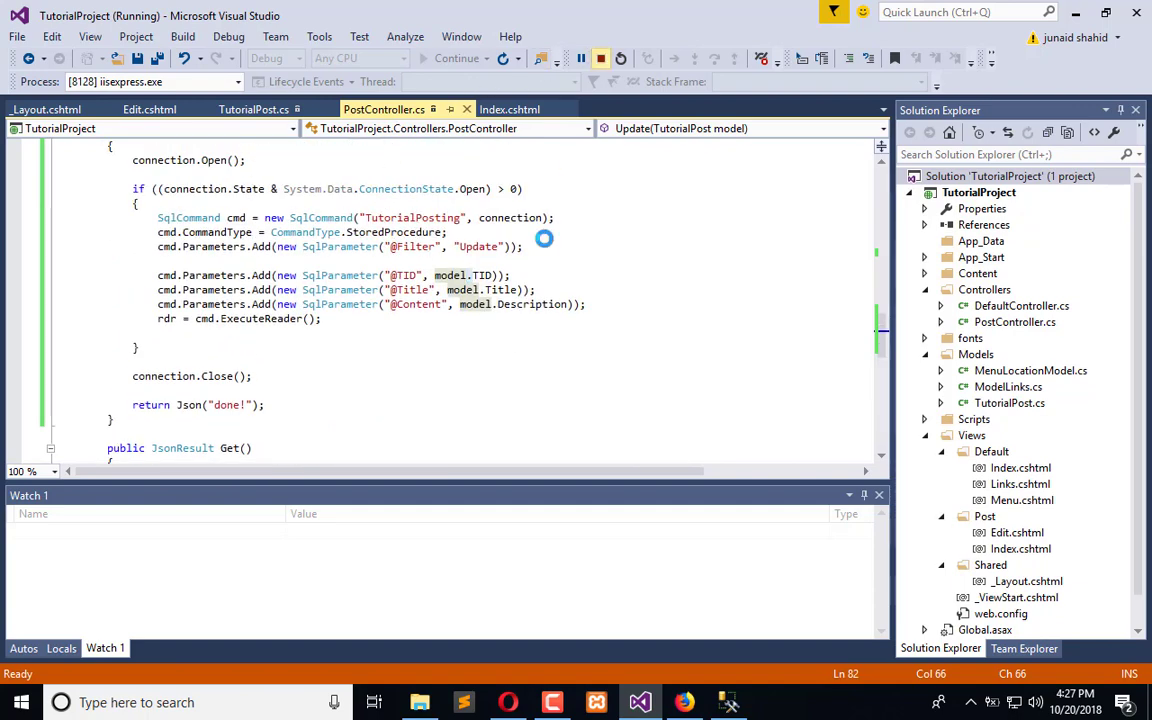
left_click(601, 58)
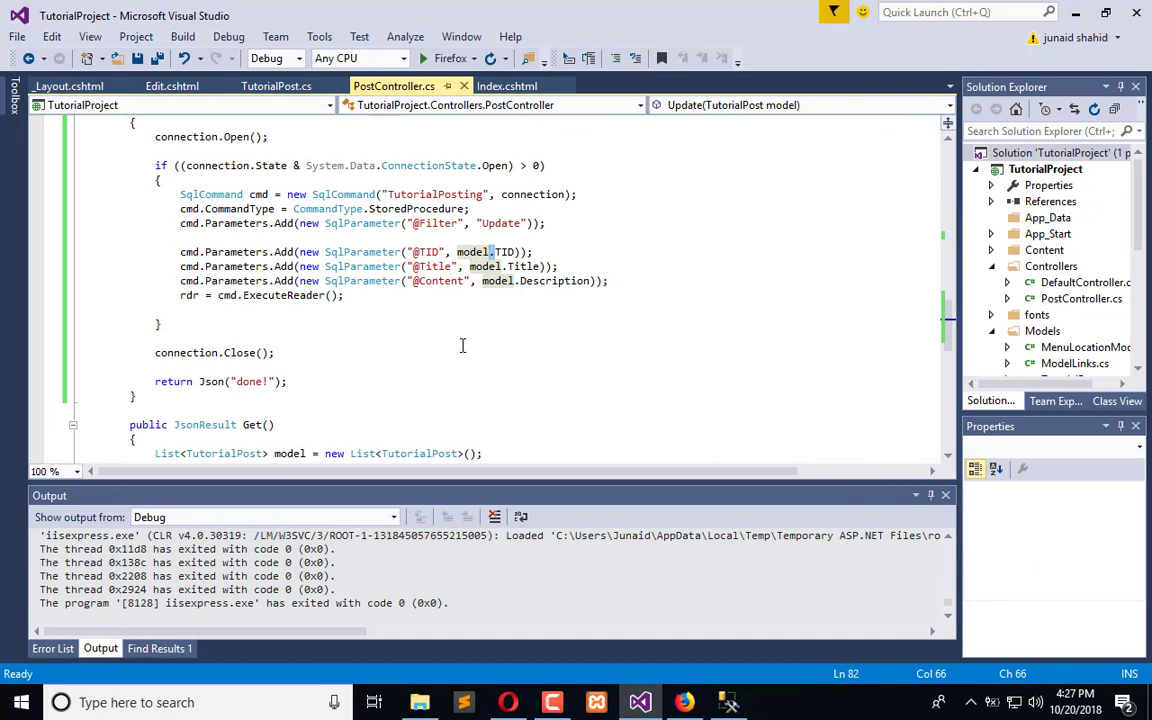
scroll("up", 3)
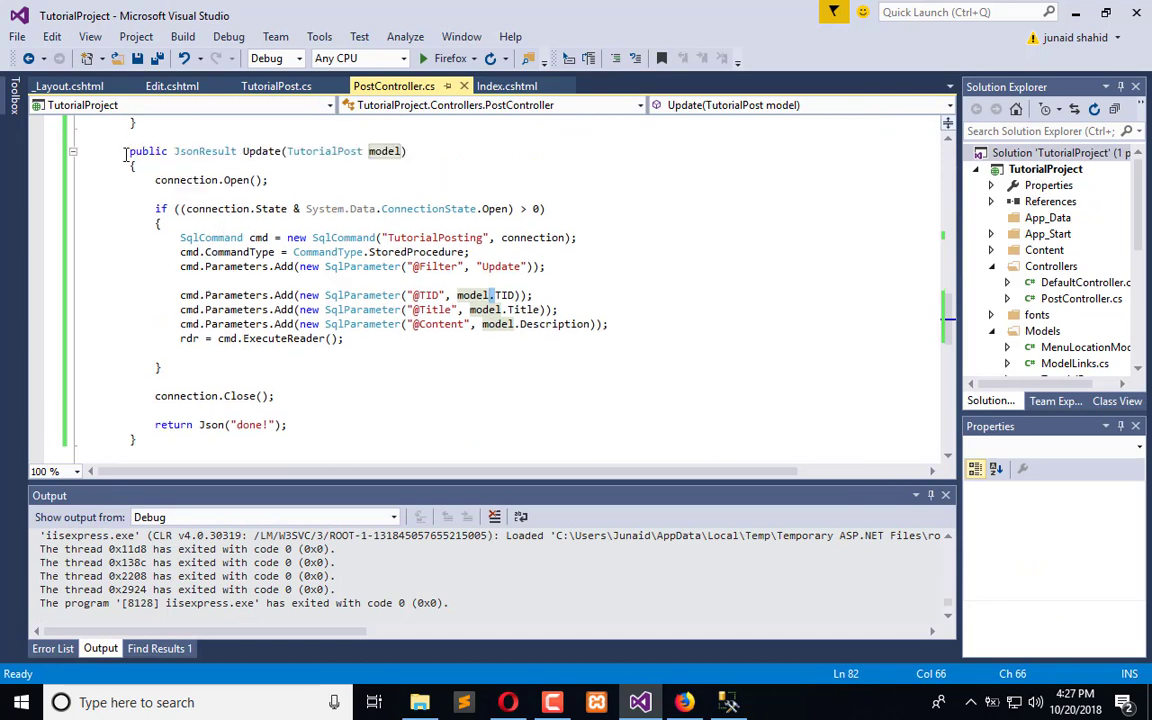
left_click(135, 440)
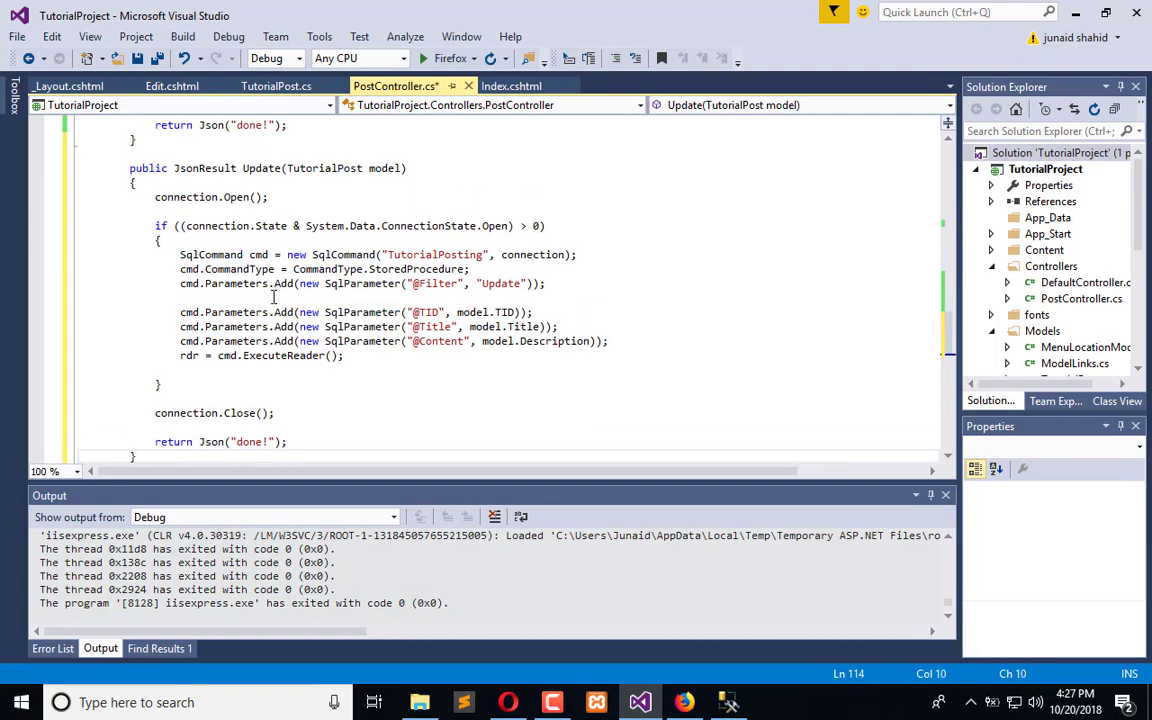
double_click(261, 168)
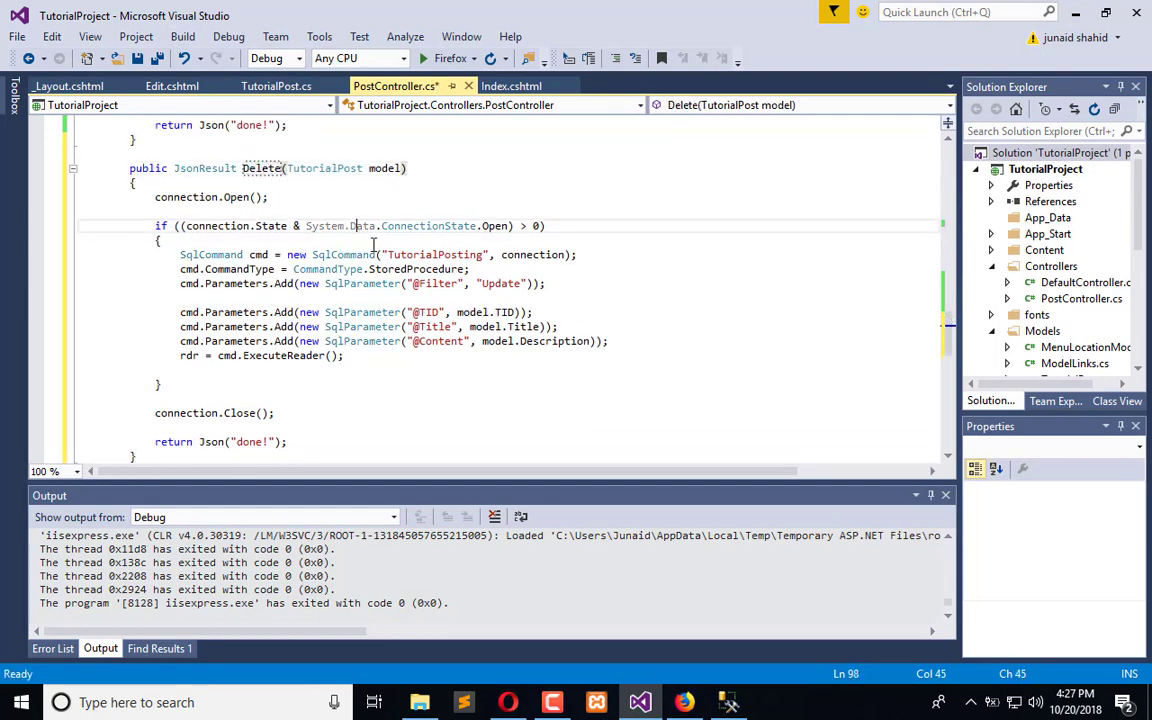
left_click_drag(180, 326, 608, 341)
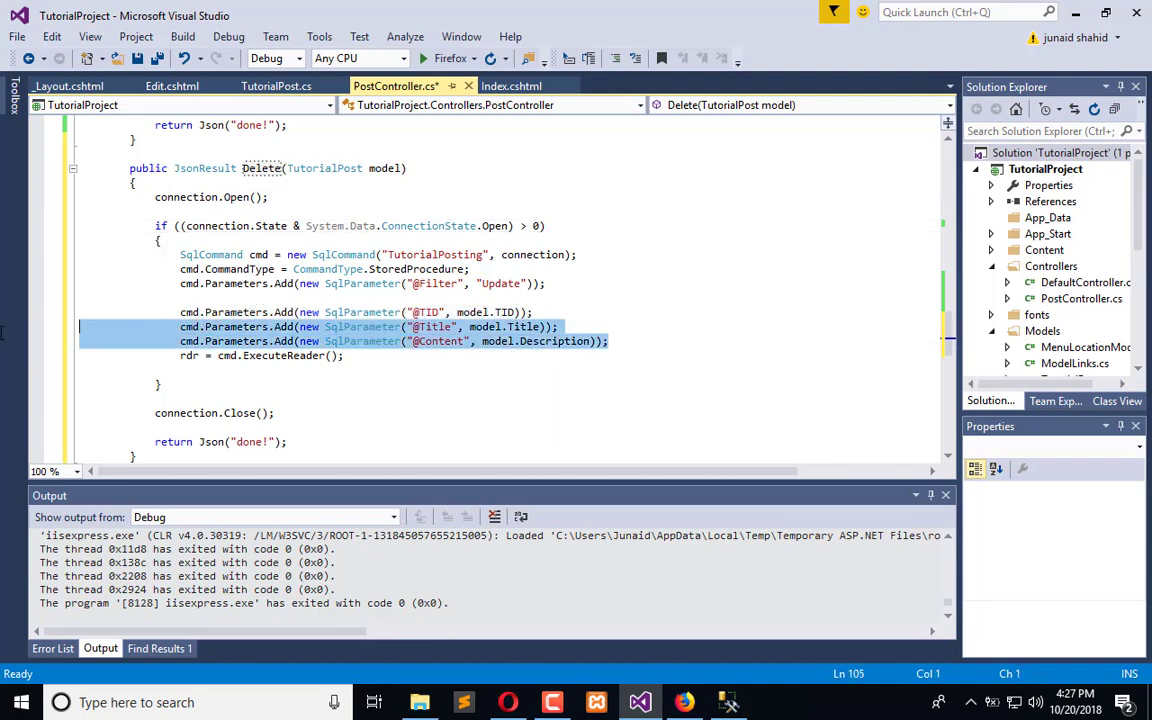
key("Delete")
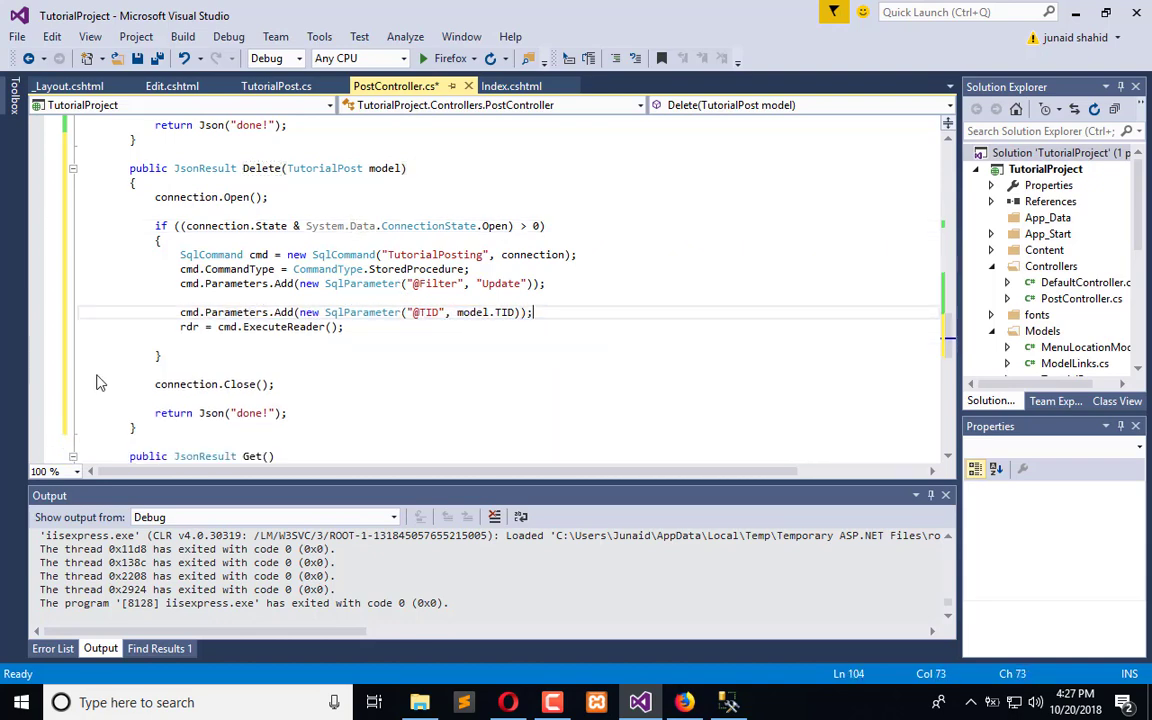
left_click(728, 702)
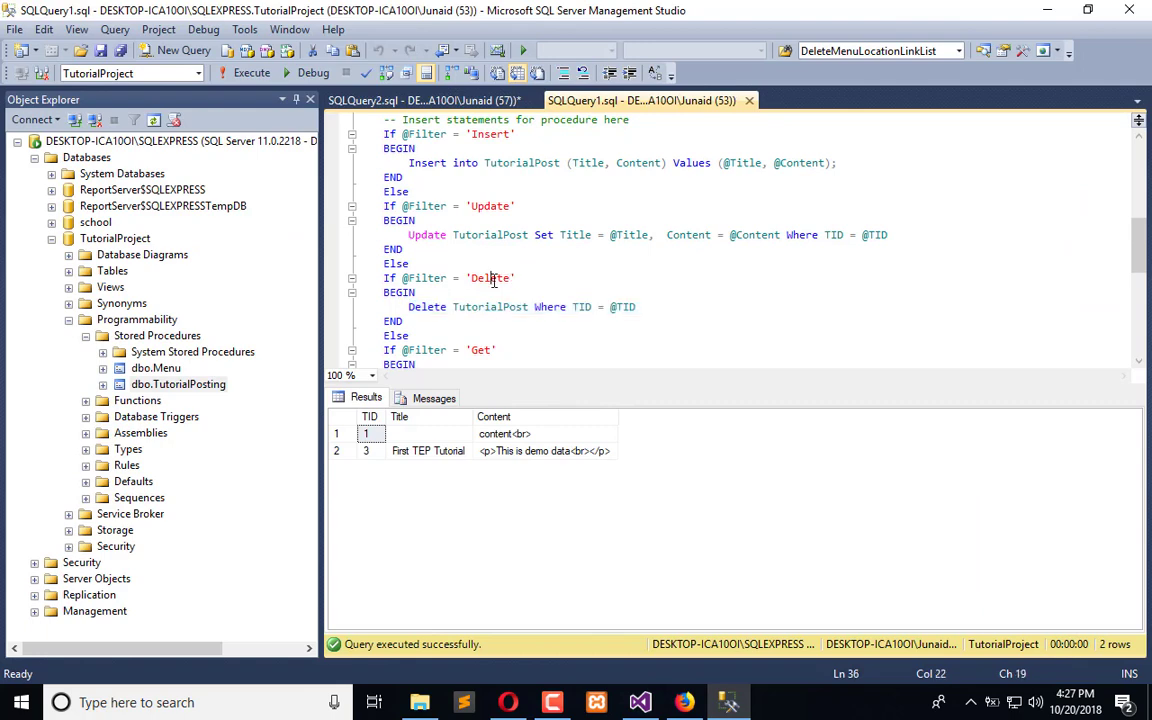
left_click(639, 701)
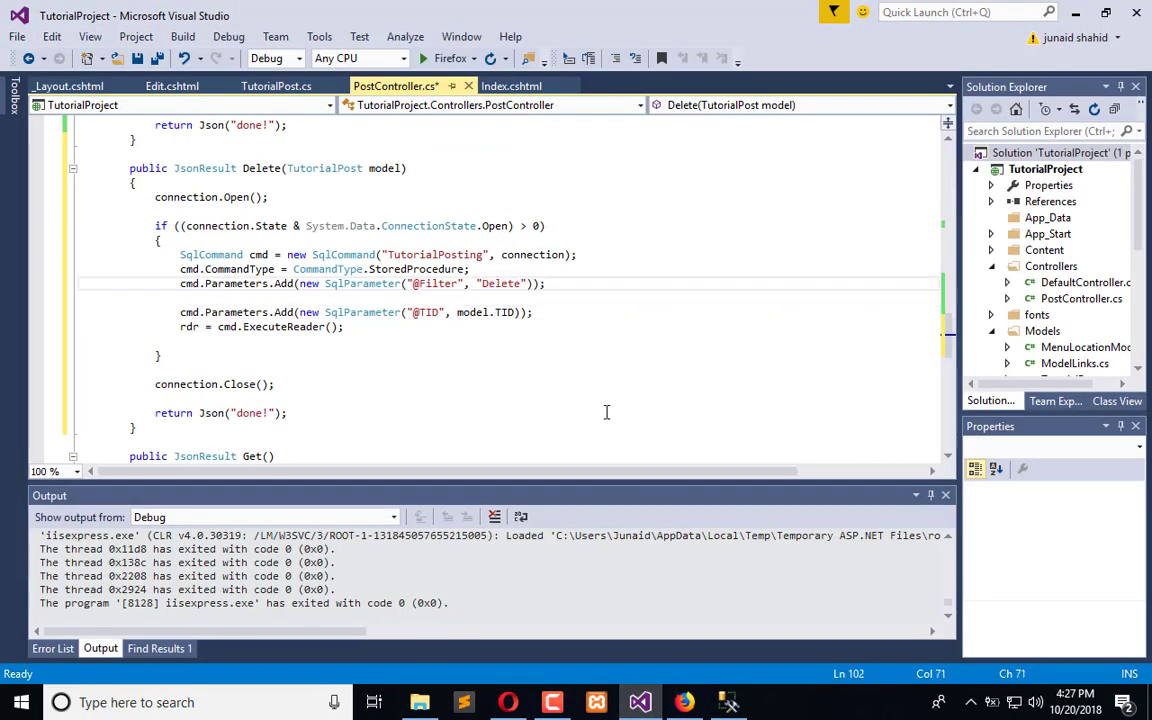
key("ctrl+s")
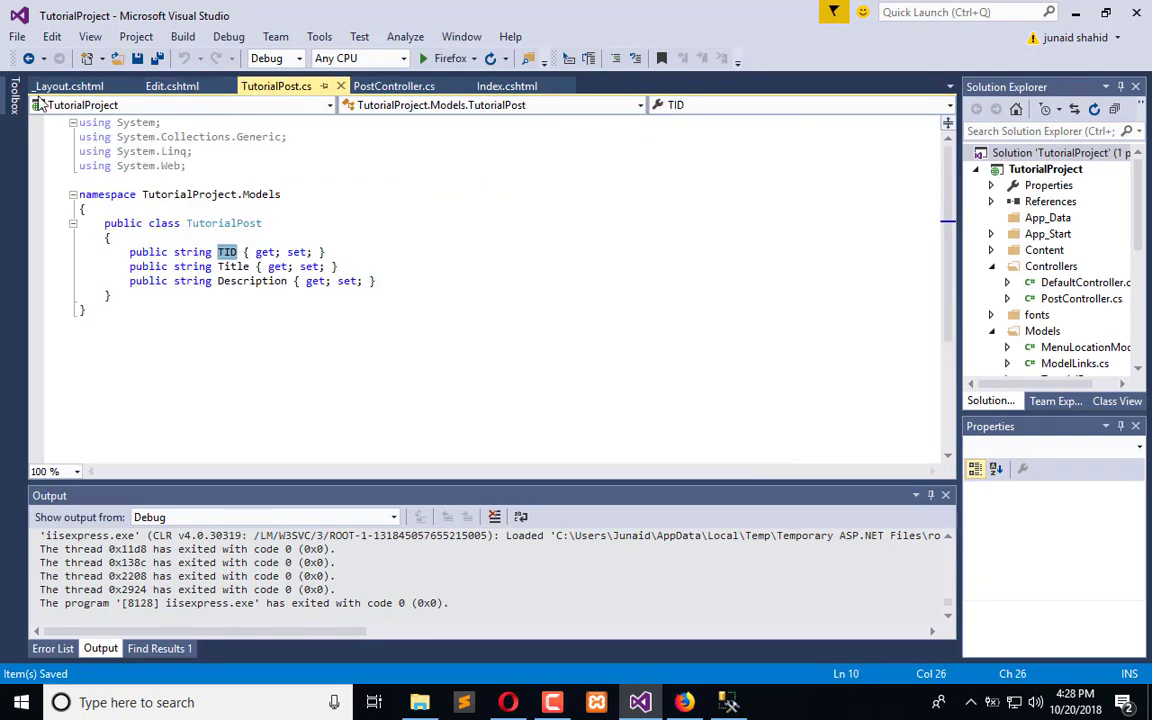
Step: Switch to Index.cshtml and show the .Delete click handler with its Post/Get ajax call
left_click(507, 85)
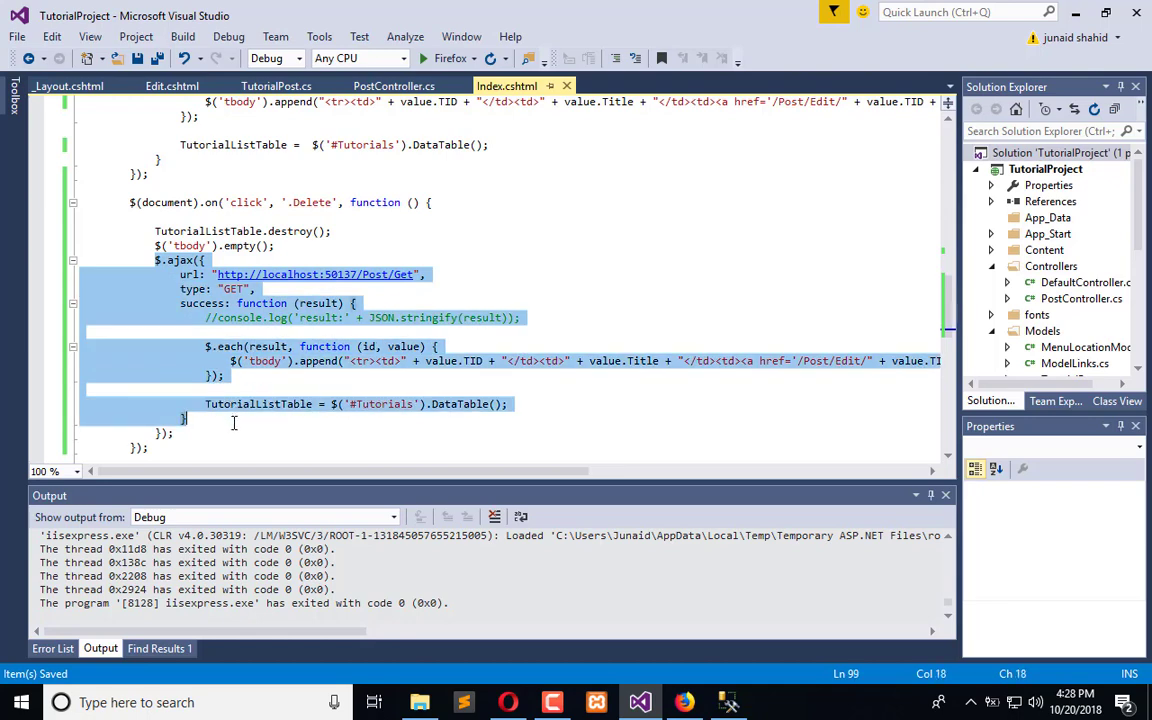
Step: Paste the Post object and Post/Insert ajax block from .use-ajax into the .Delete handler
scroll("up", 3)
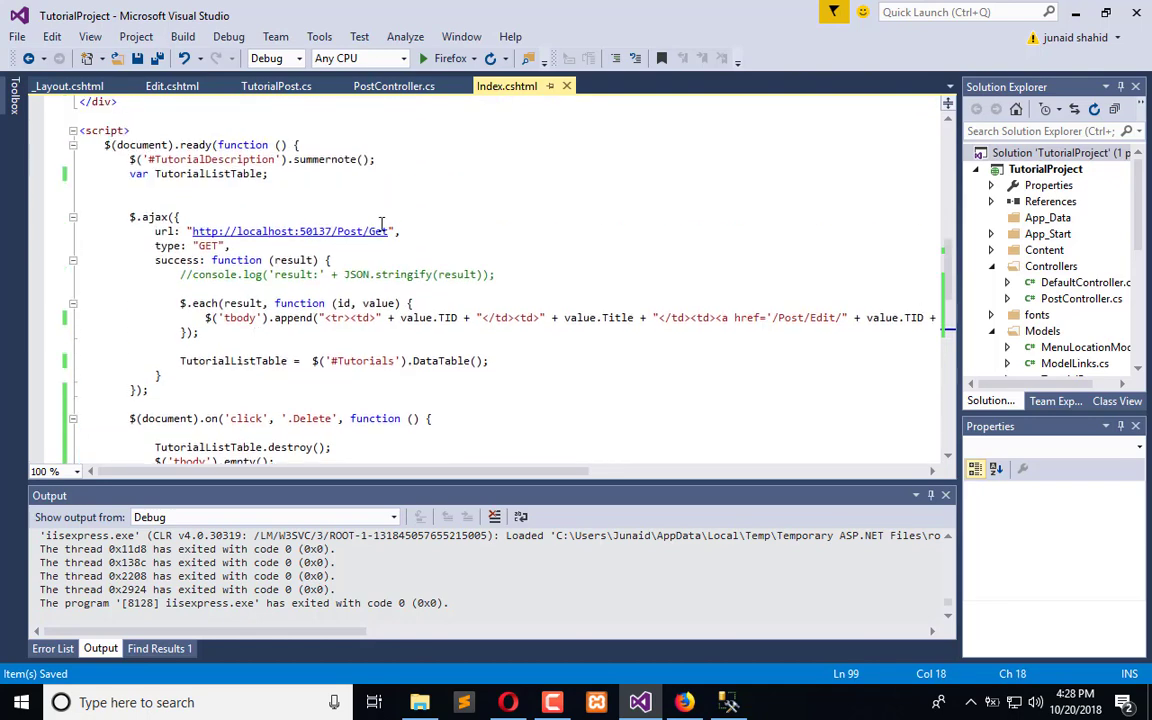
scroll("down", 3)
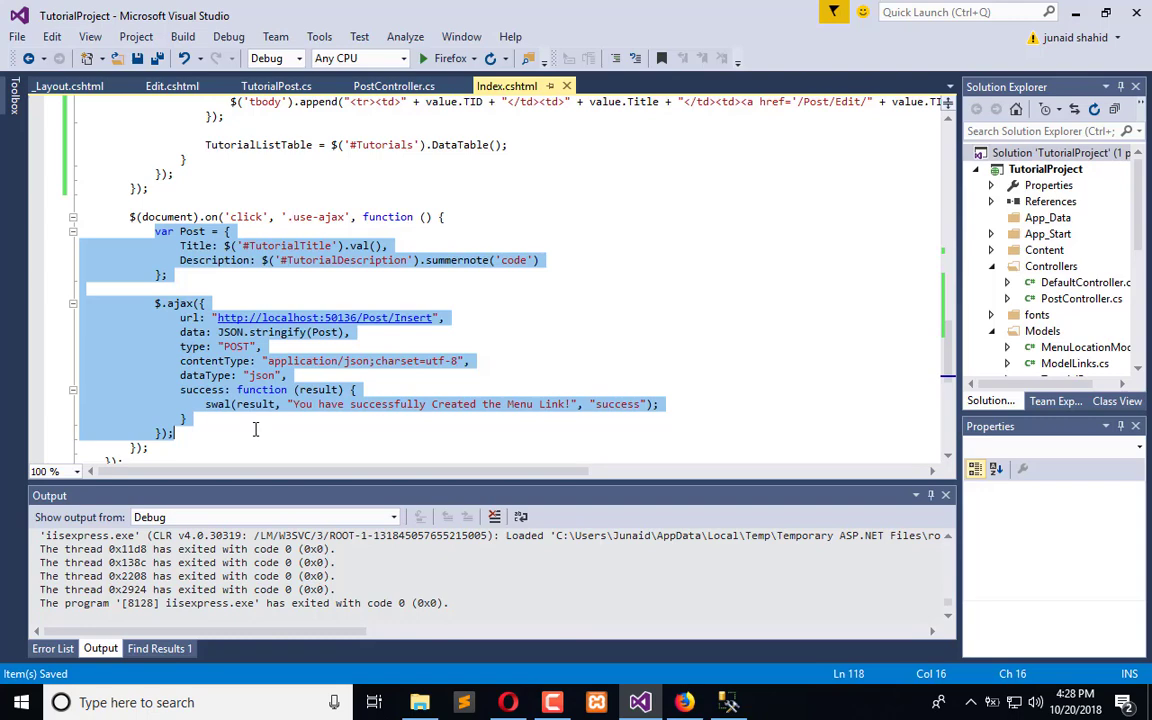
scroll("up", 3)
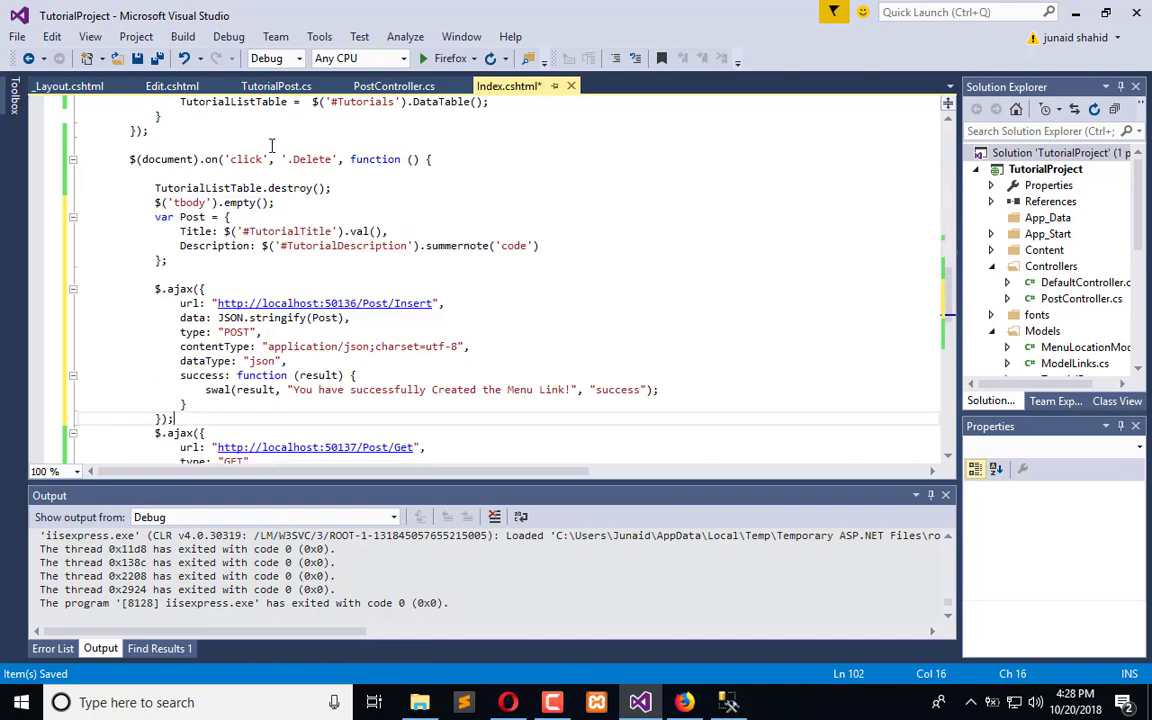
Step: Make the Post object carry only TID and change the ajax url to Post/Delete
left_click(540, 245)
type("ID")
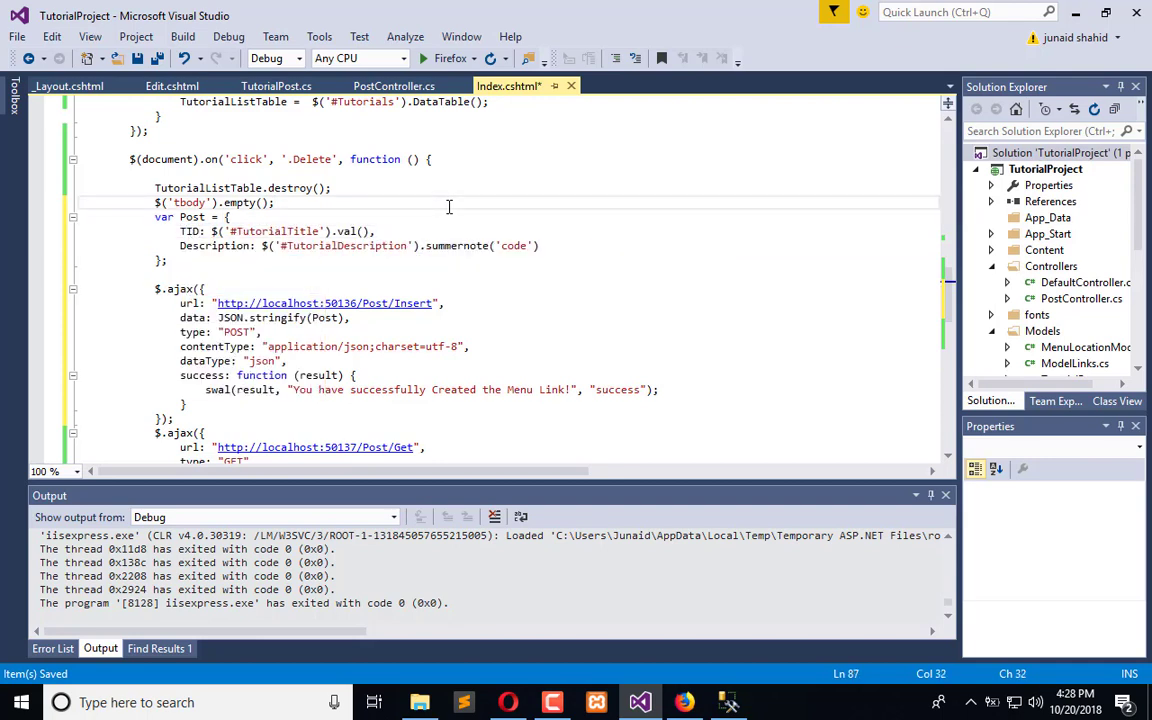
mouse_move(454, 254)
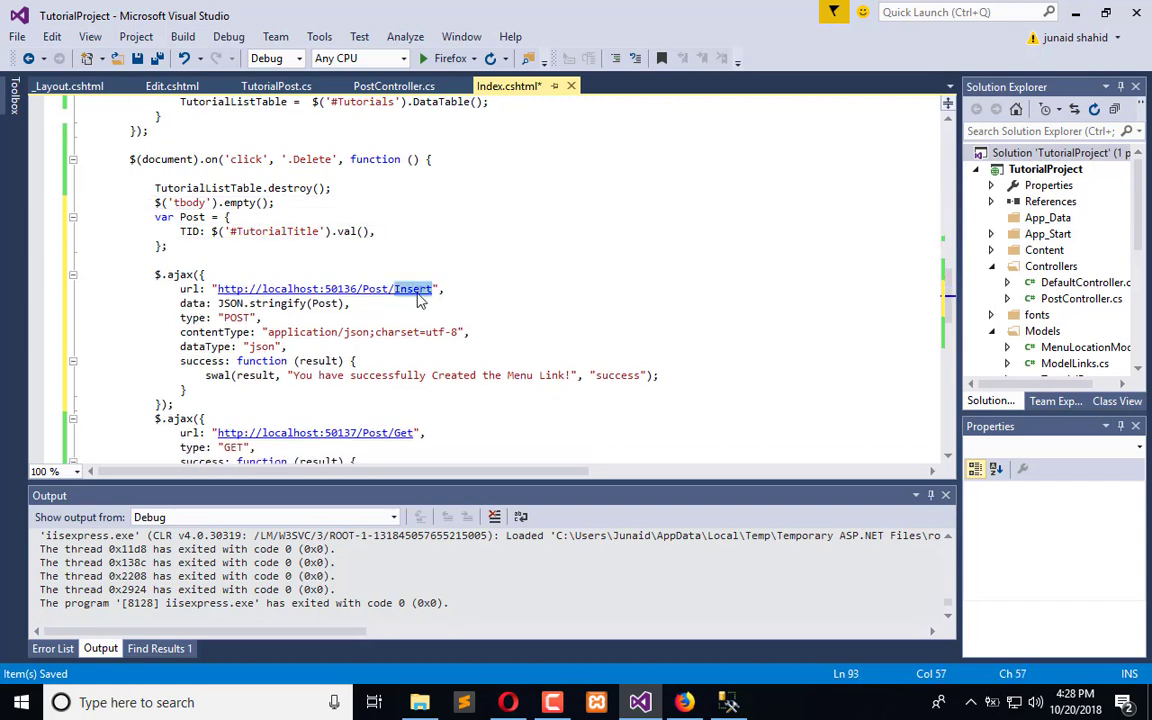
type("Delete")
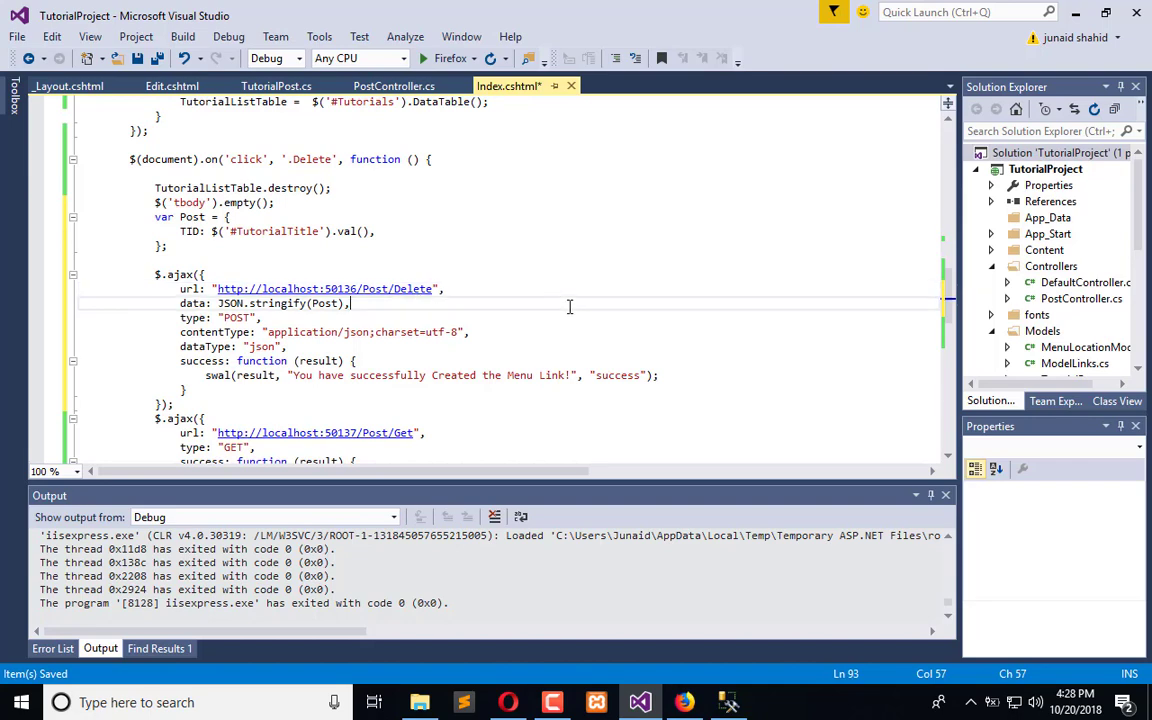
scroll("down", 3)
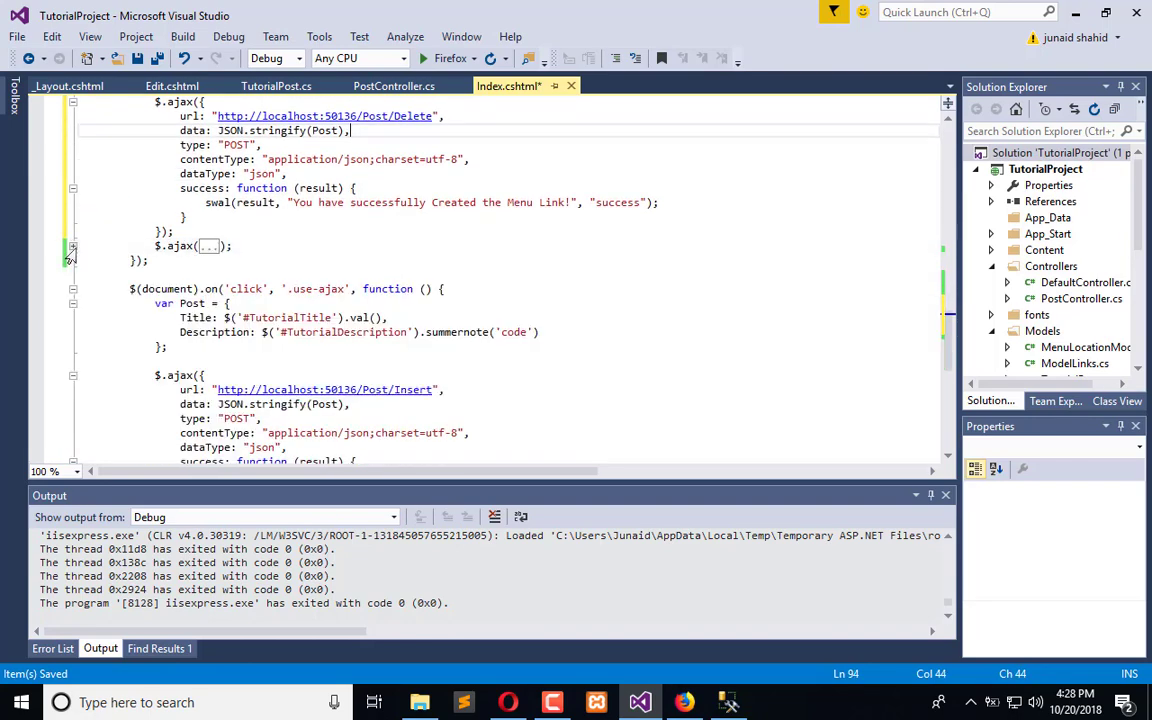
Step: Move the Post/Get reload into the success callback and change the alert to 'Deleted the record!'
left_click(185, 245)
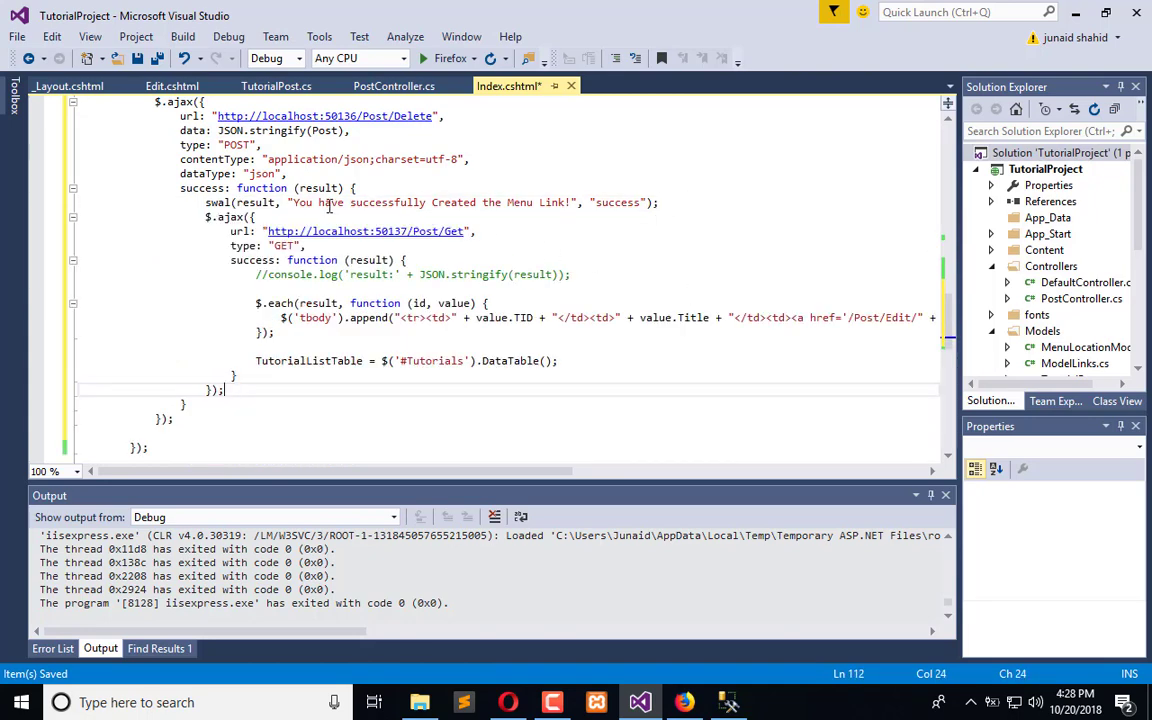
double_click(453, 202)
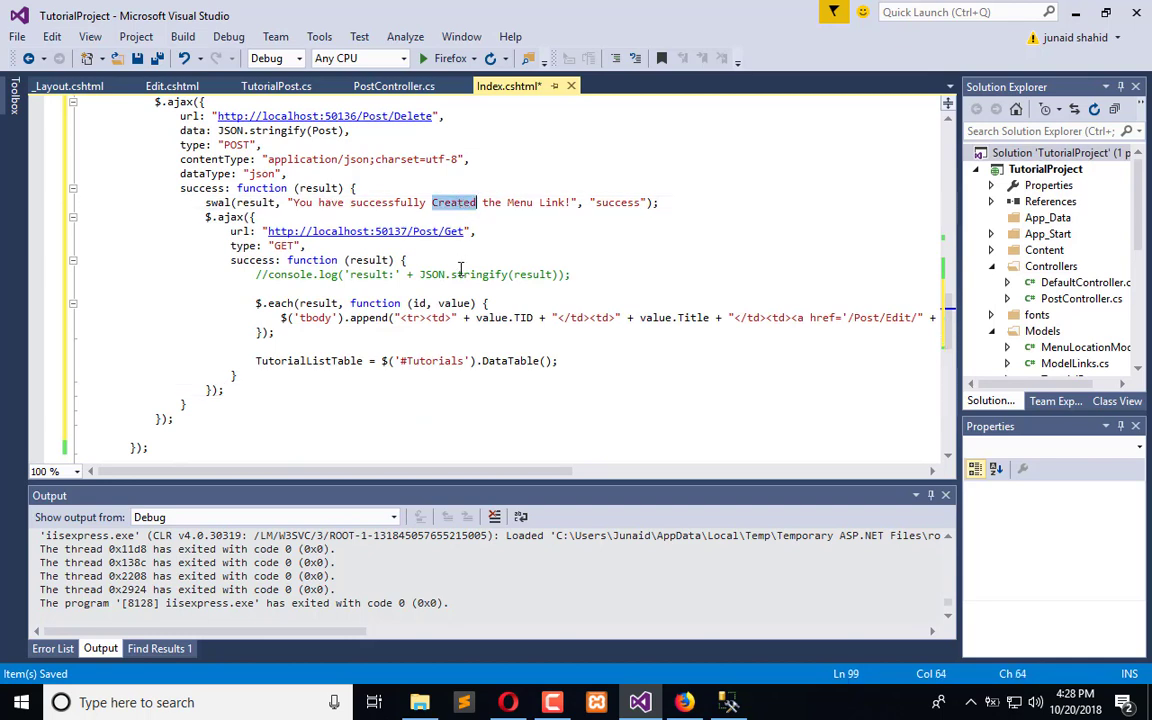
type("Deleted")
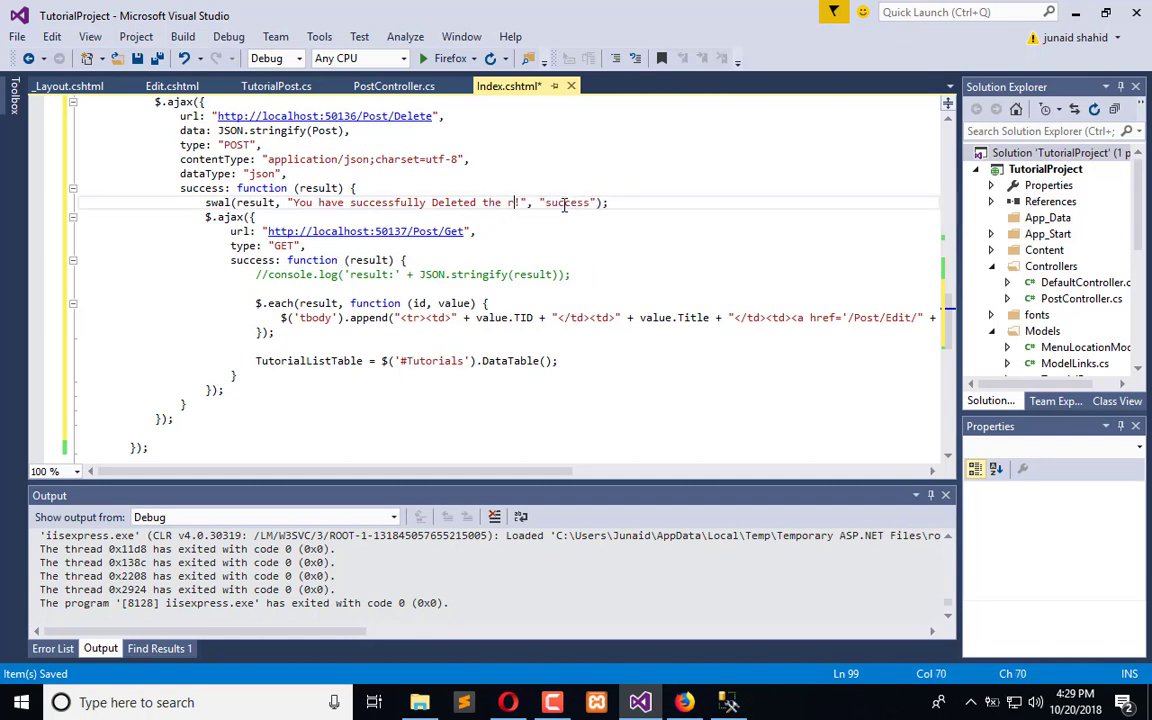
type("ecord")
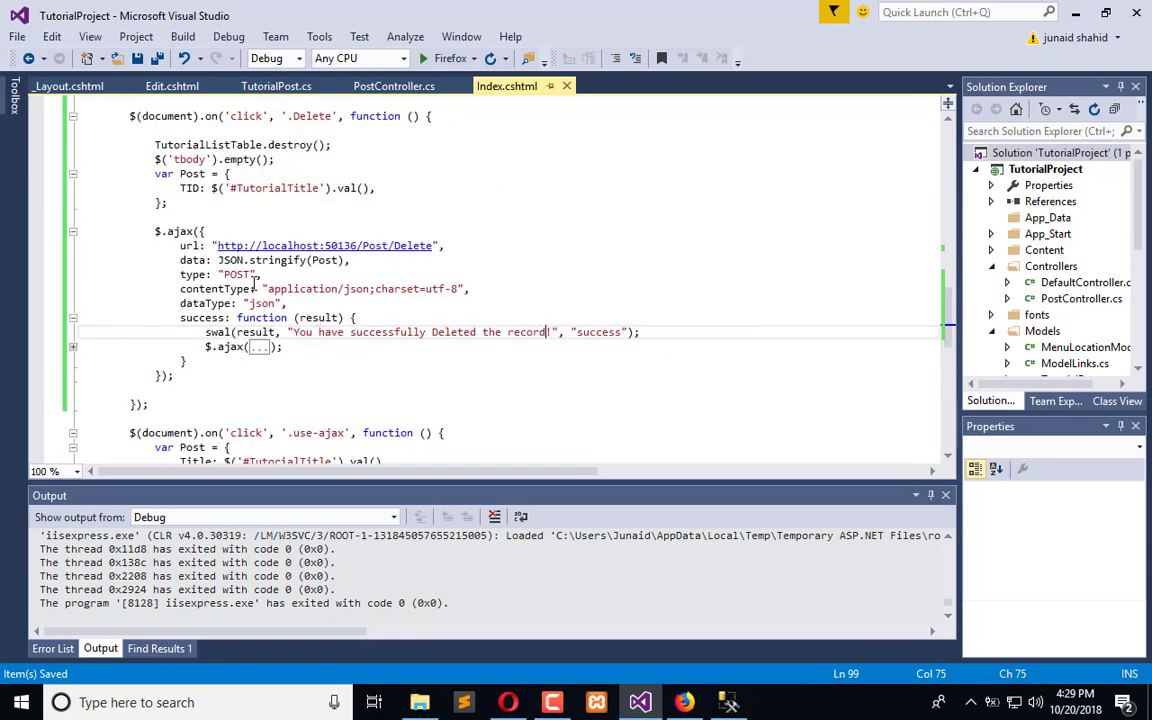
scroll("up", 3)
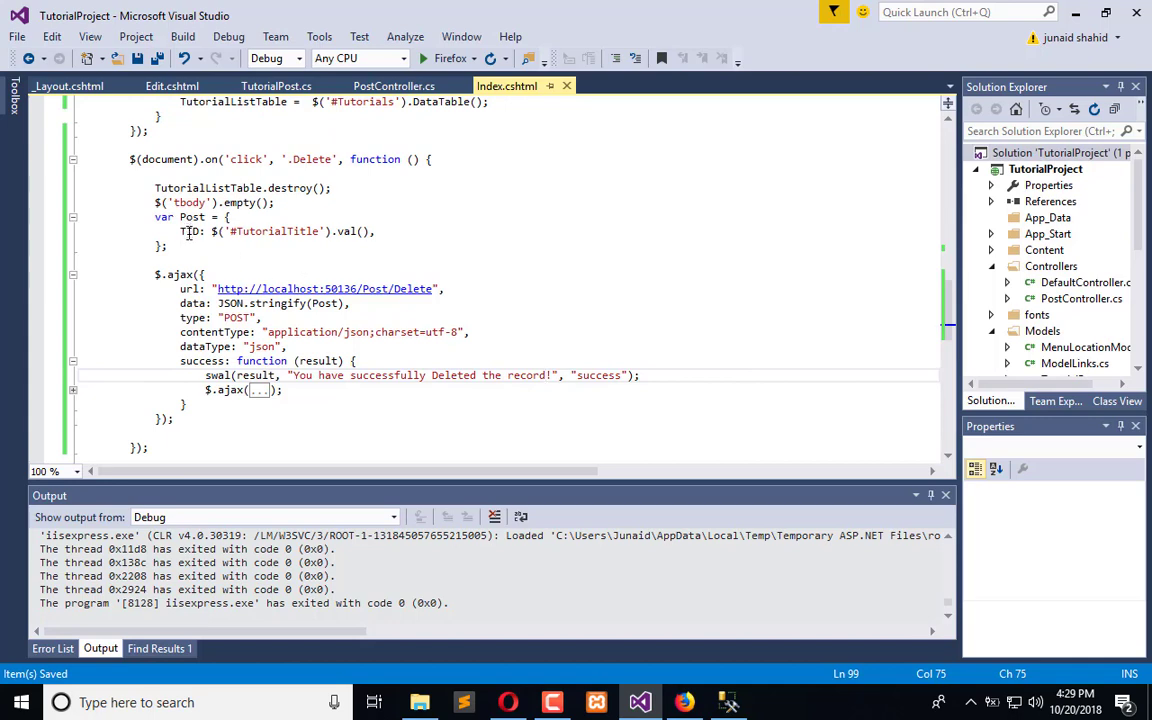
left_click(683, 702)
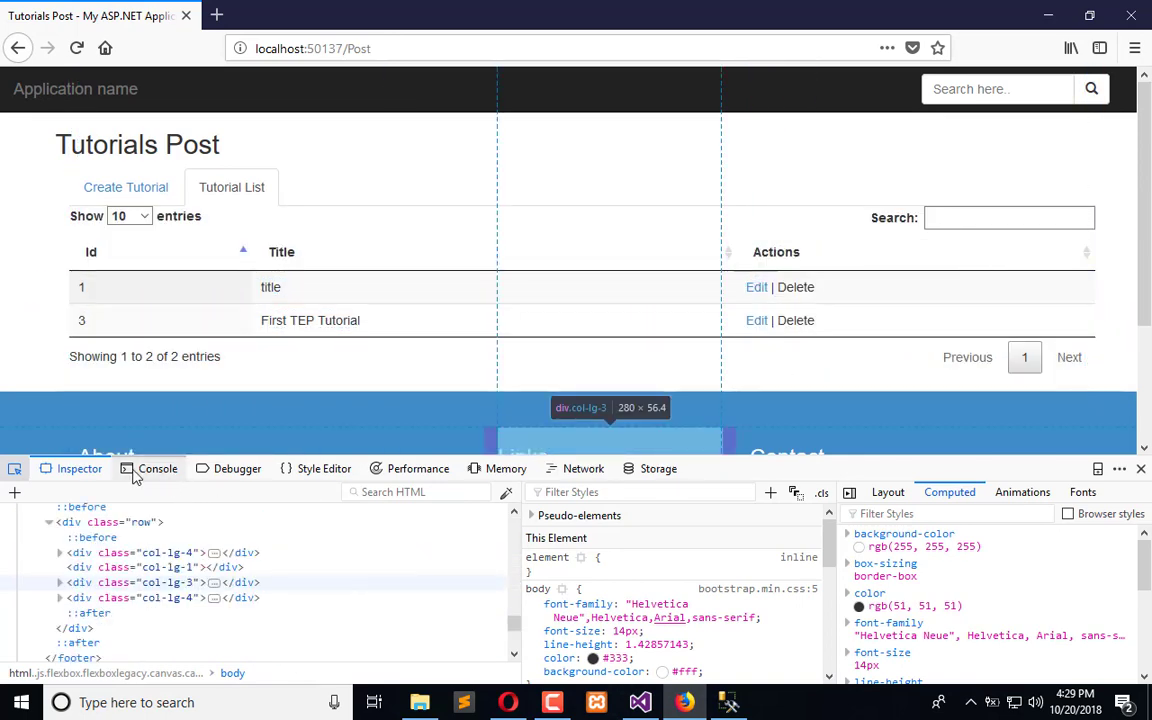
Step: In the Firefox console, evaluate $('.Delete').eq(0).parent().parent().children().eq(0).text(), returning '1'
left_click(157, 468)
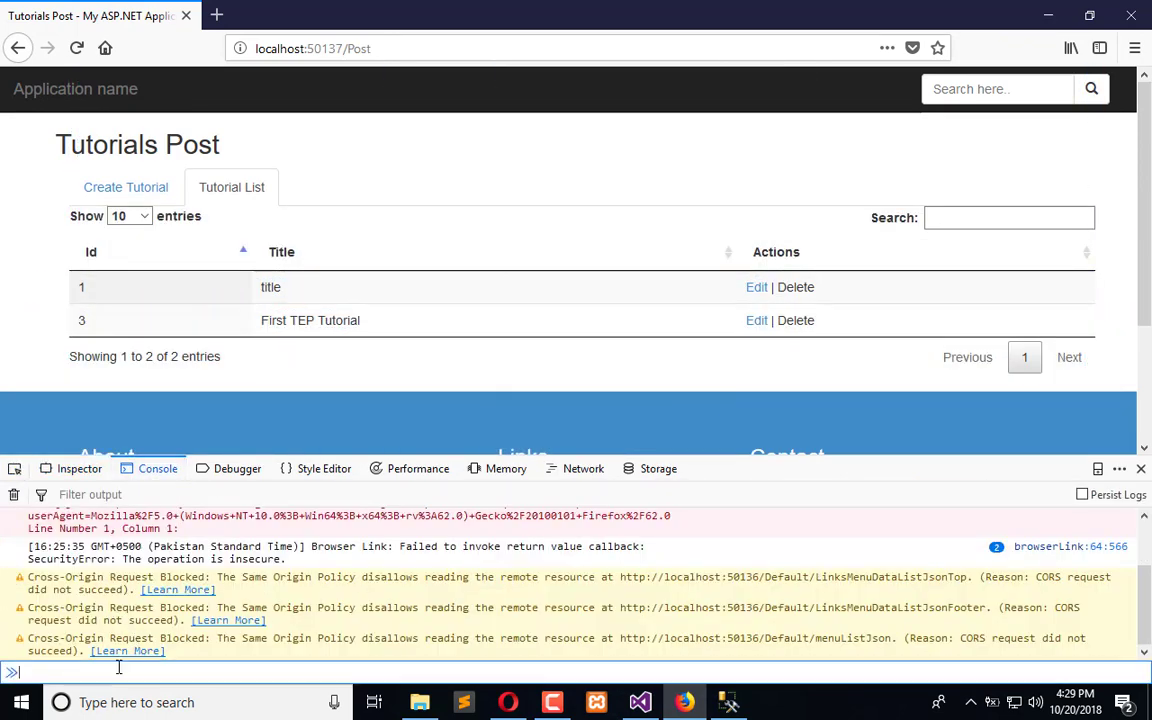
type("$('.Delete').eq(0).parent().parent().remove(")
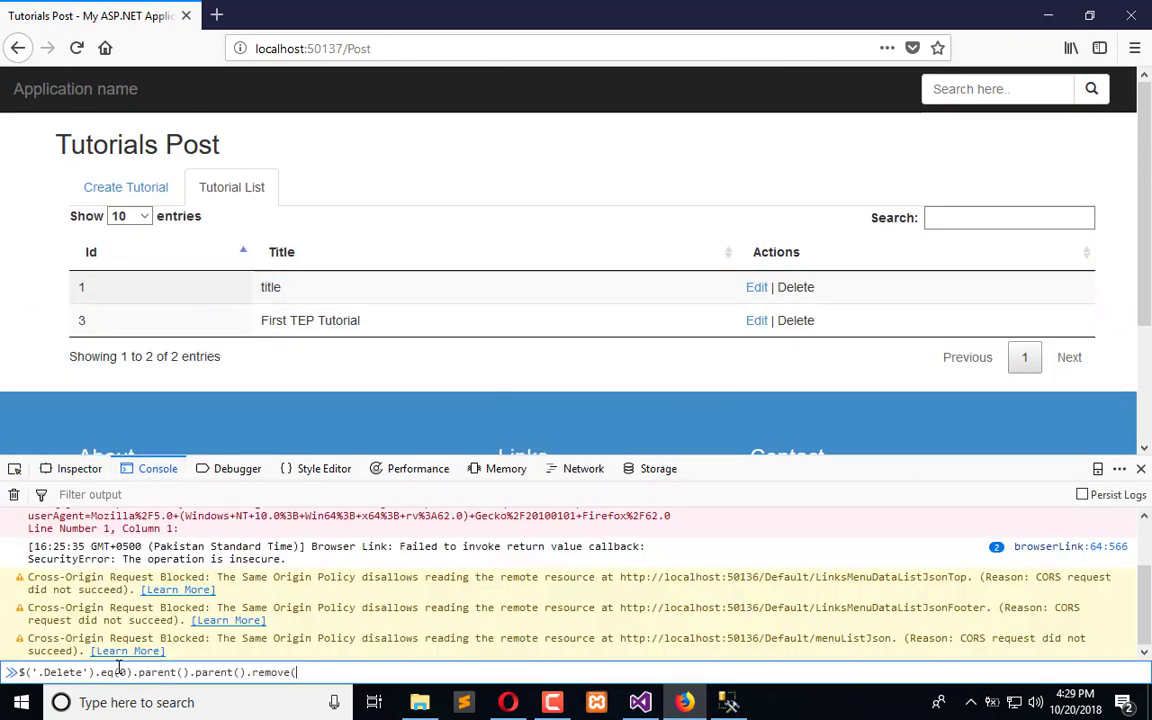
key("BackSpace")
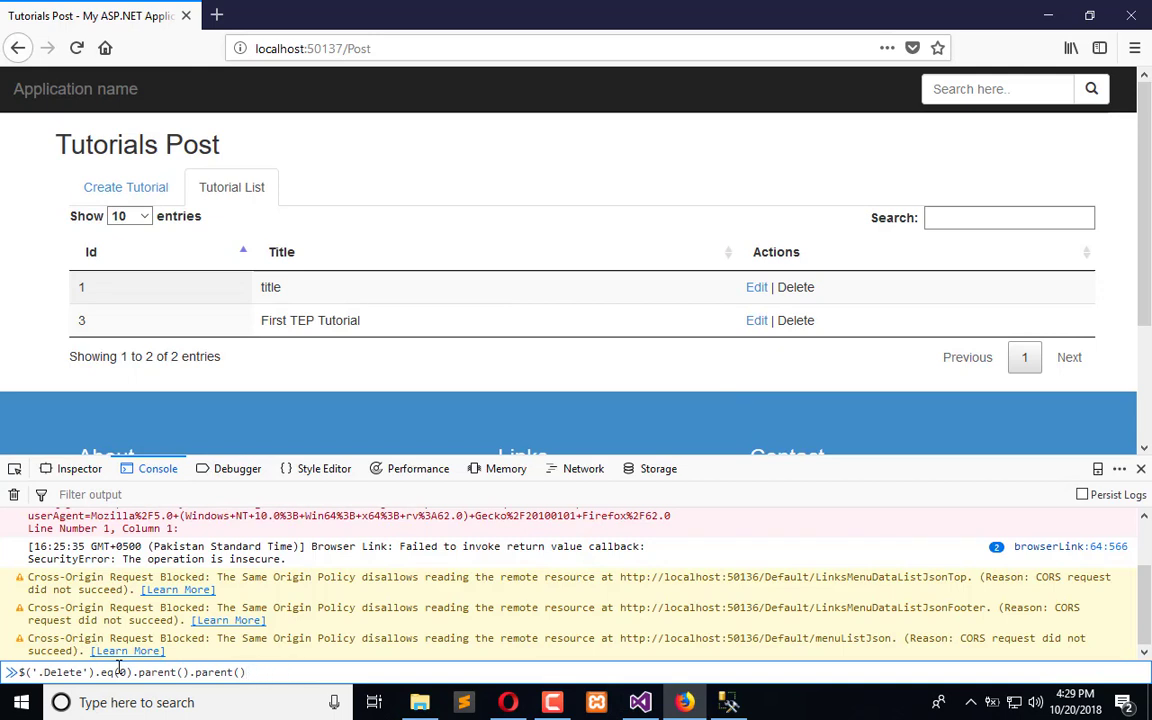
type(".chil")
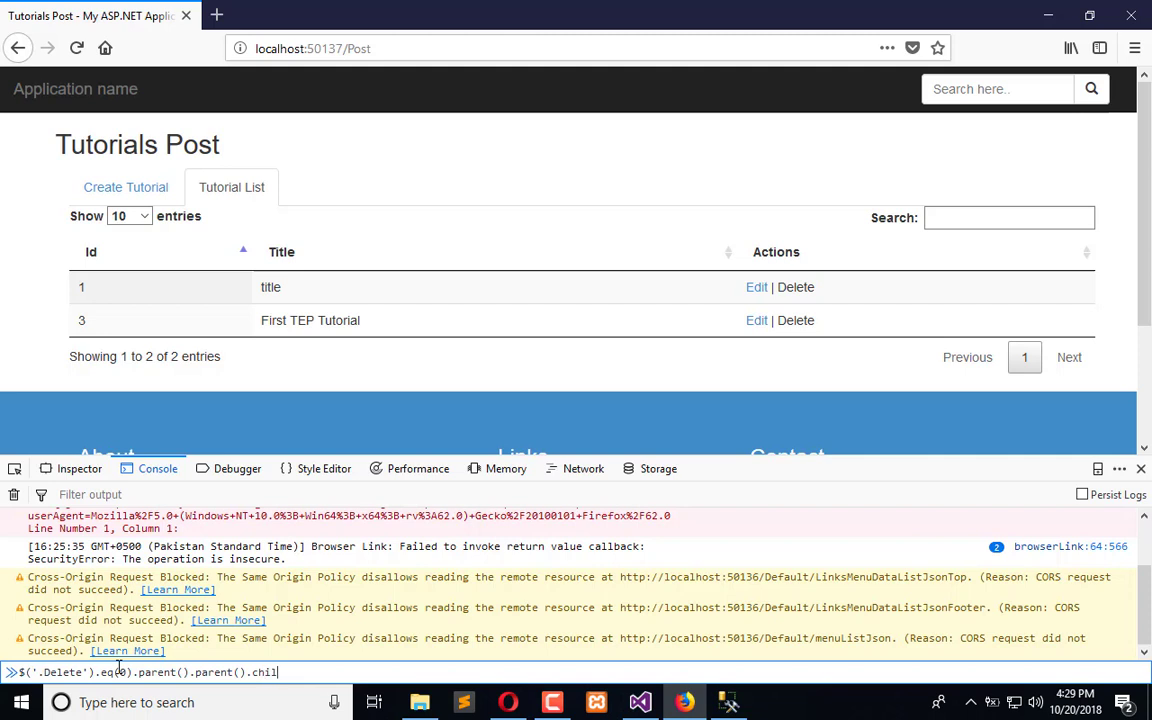
type("dren()")
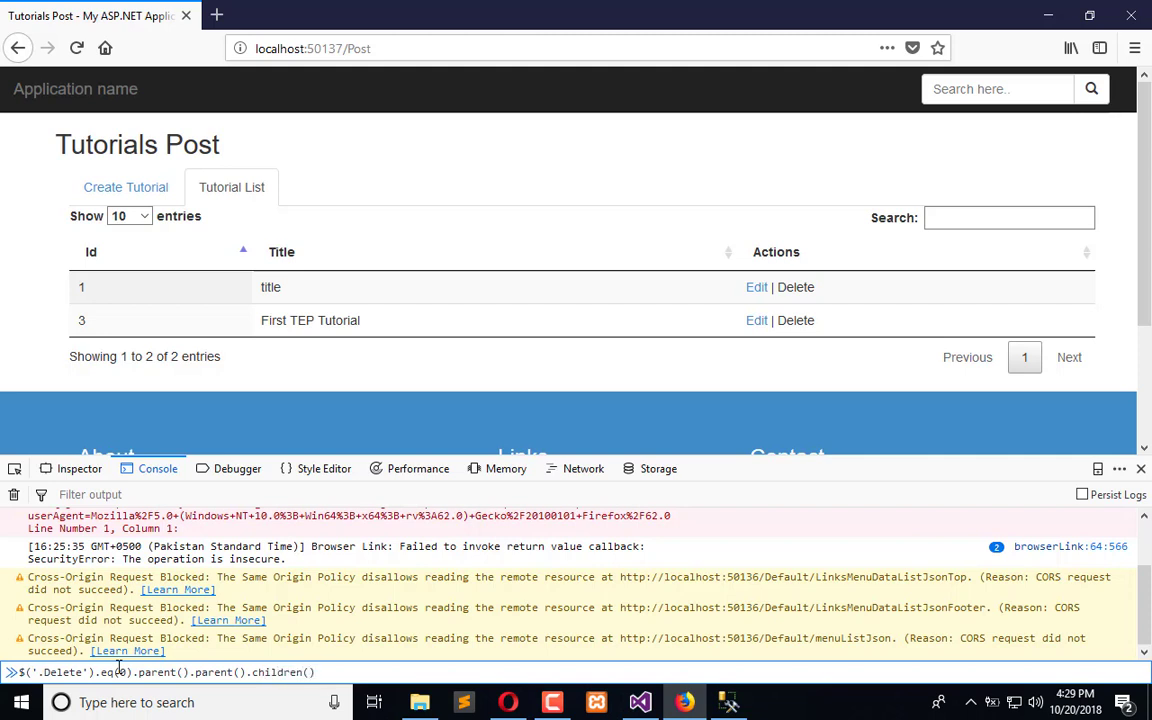
type(".eq()")
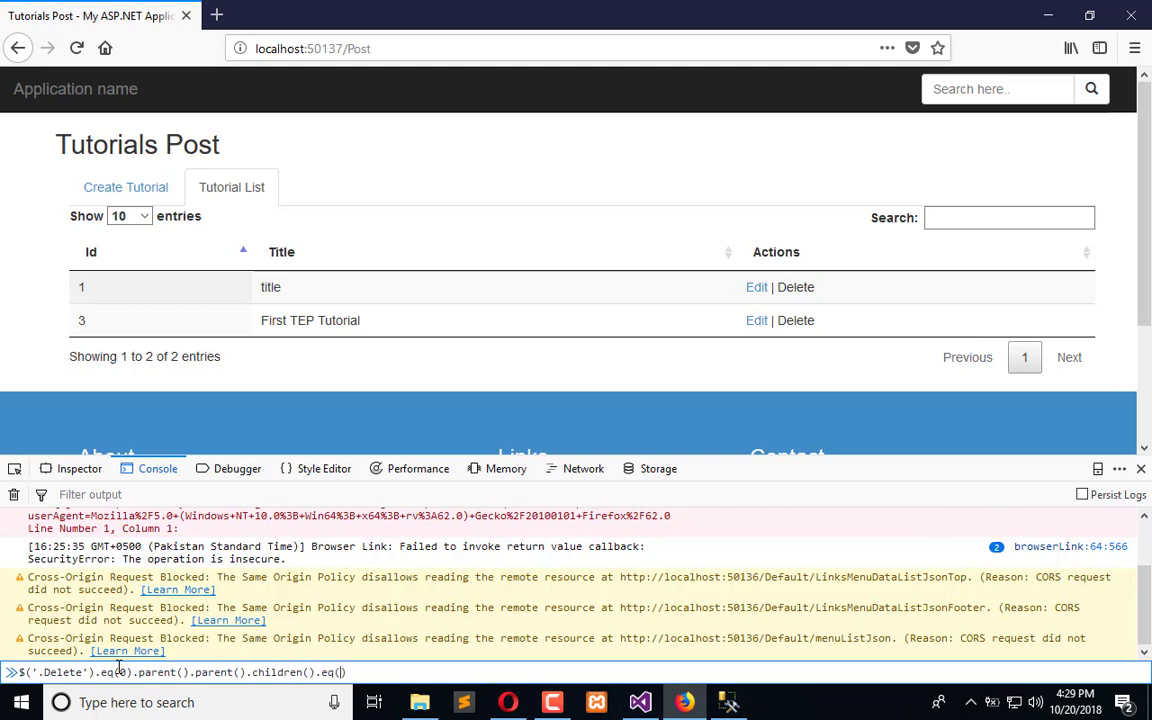
type("0")
key("Return")
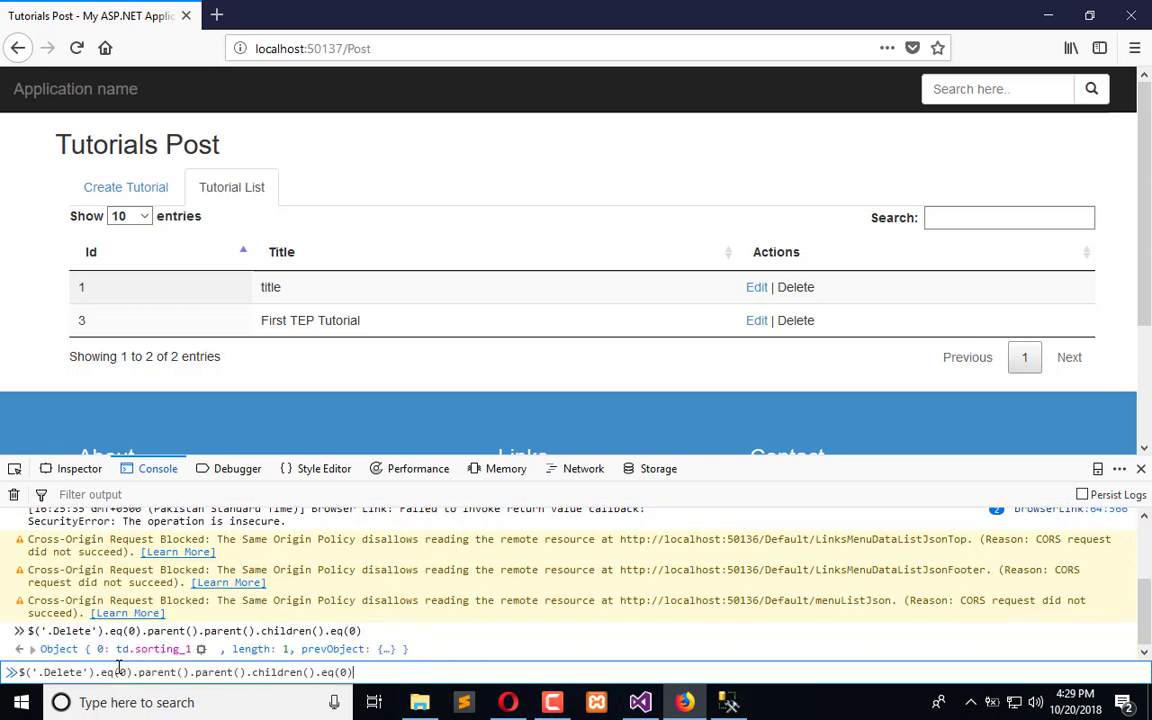
type(".text(")
key("Return")
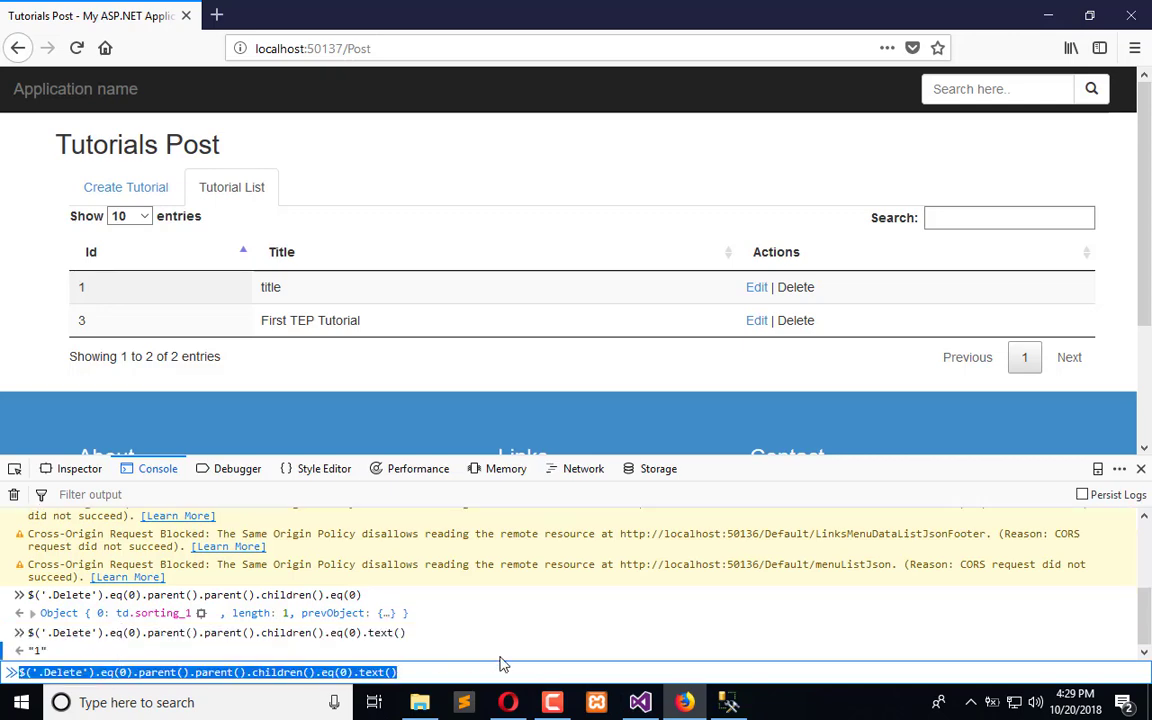
left_click(639, 702)
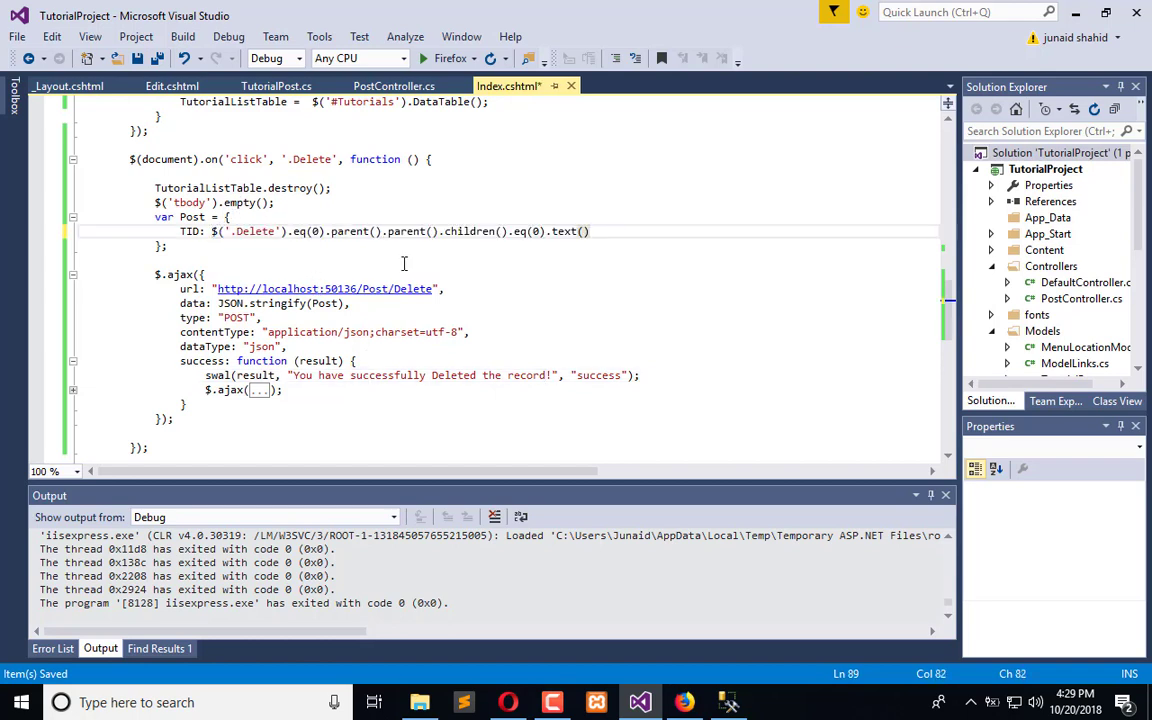
Step: Set TID from $(this)'s row first cell instead of the first Delete link, then rebuild and run
double_click(307, 231)
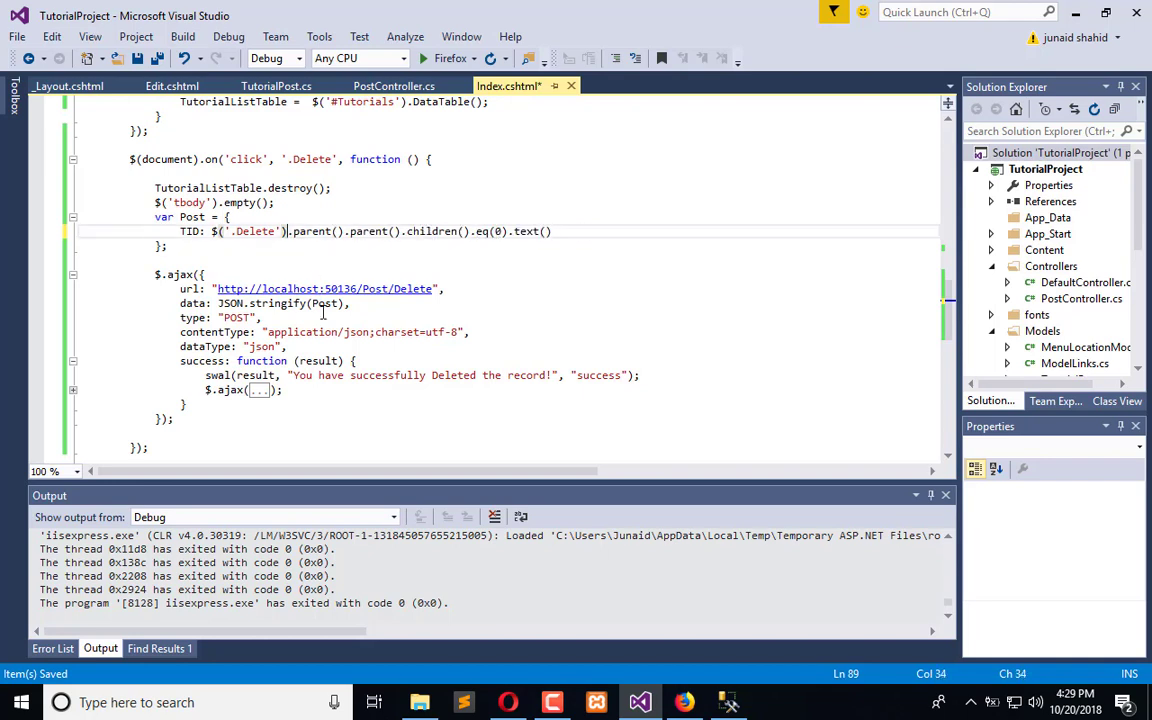
double_click(253, 231)
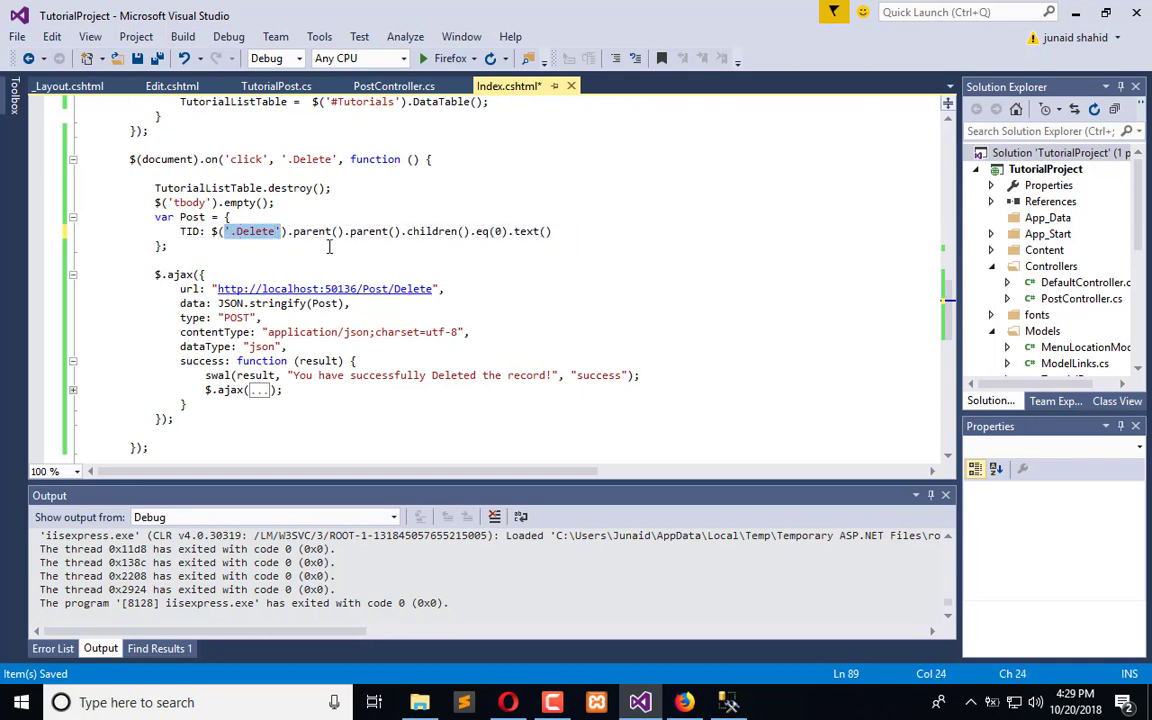
type("this")
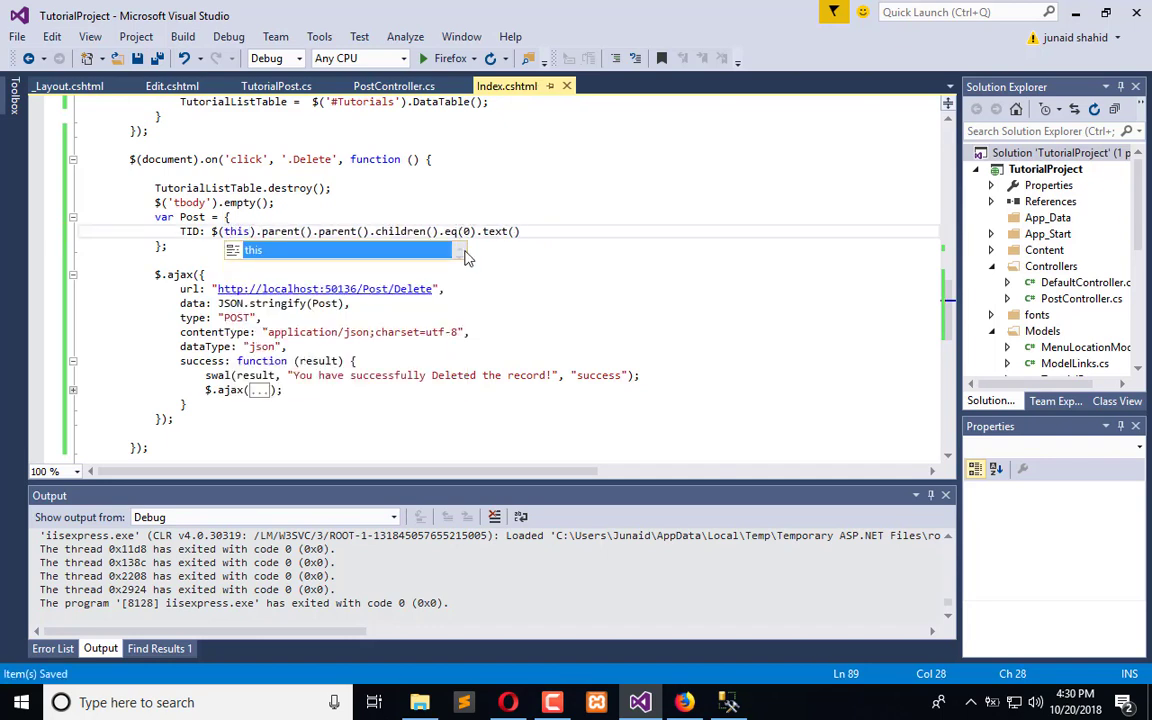
left_click(576, 289)
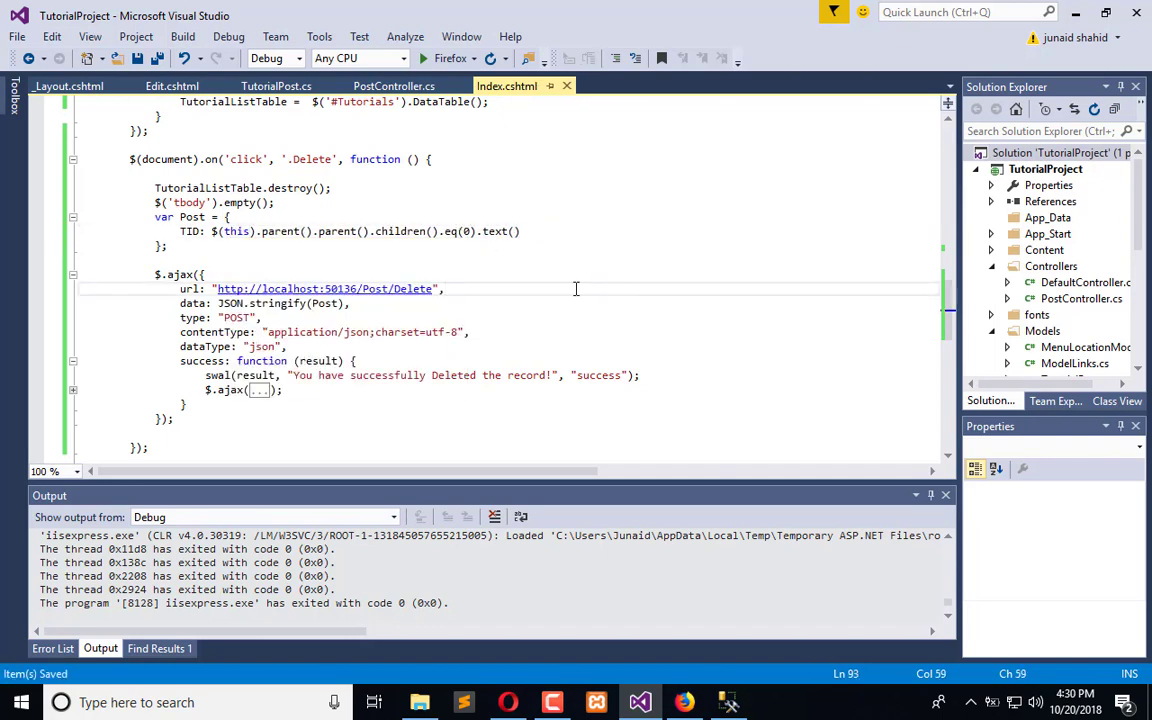
mouse_move(450, 57)
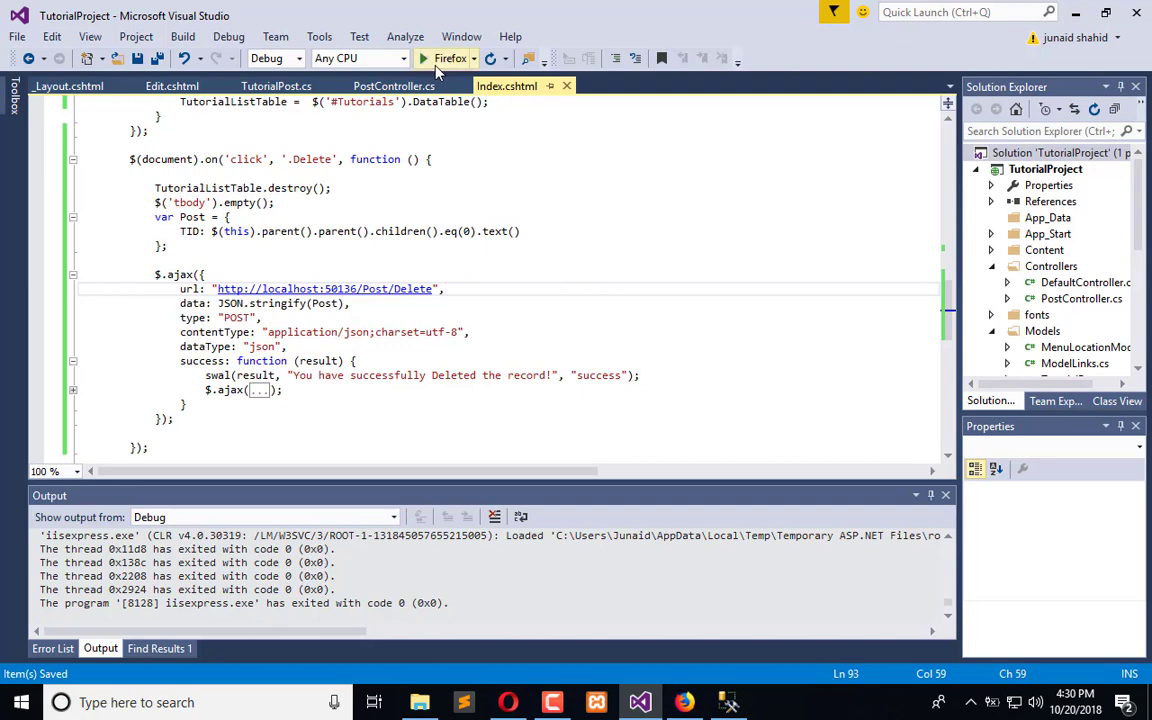
left_click(449, 57)
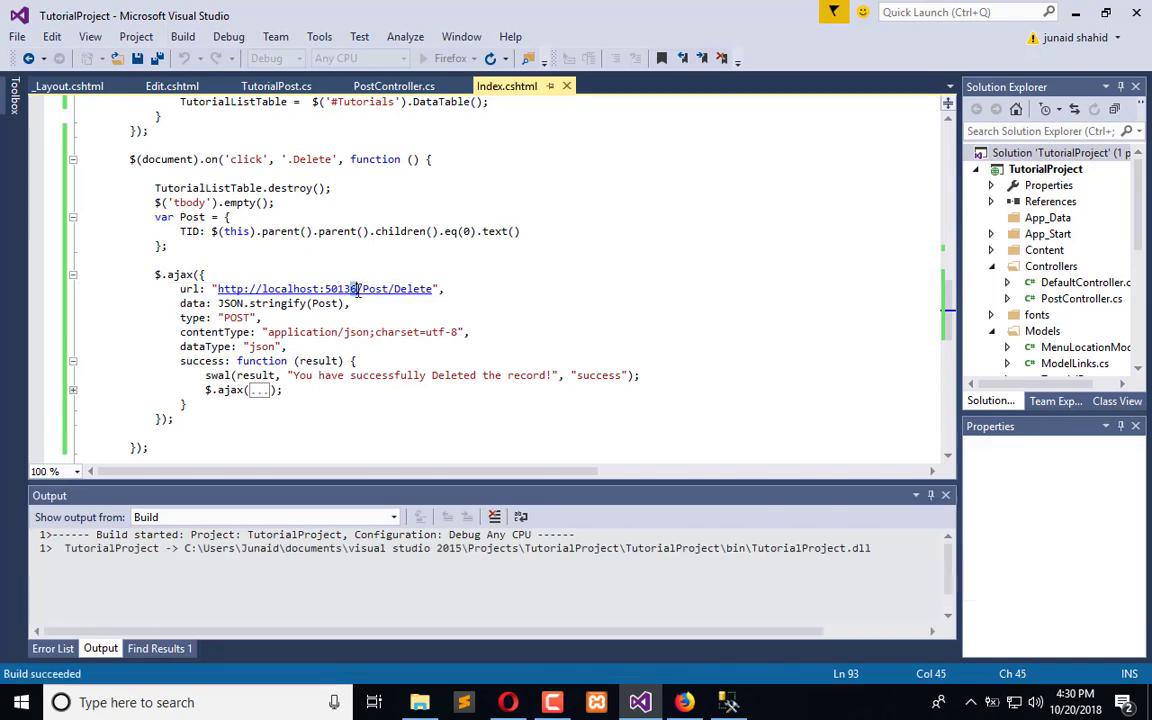
Step: Change the Delete ajax url port from 50136 to 50137 and start debugging
left_click(462, 57)
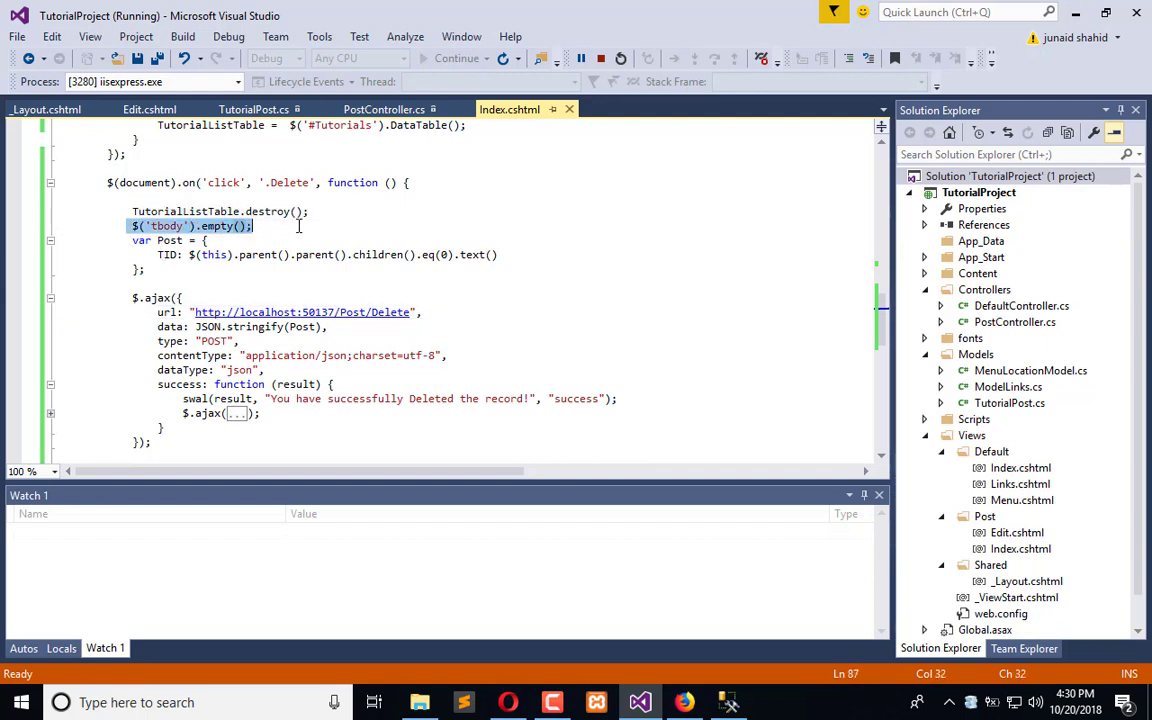
mouse_move(165, 259)
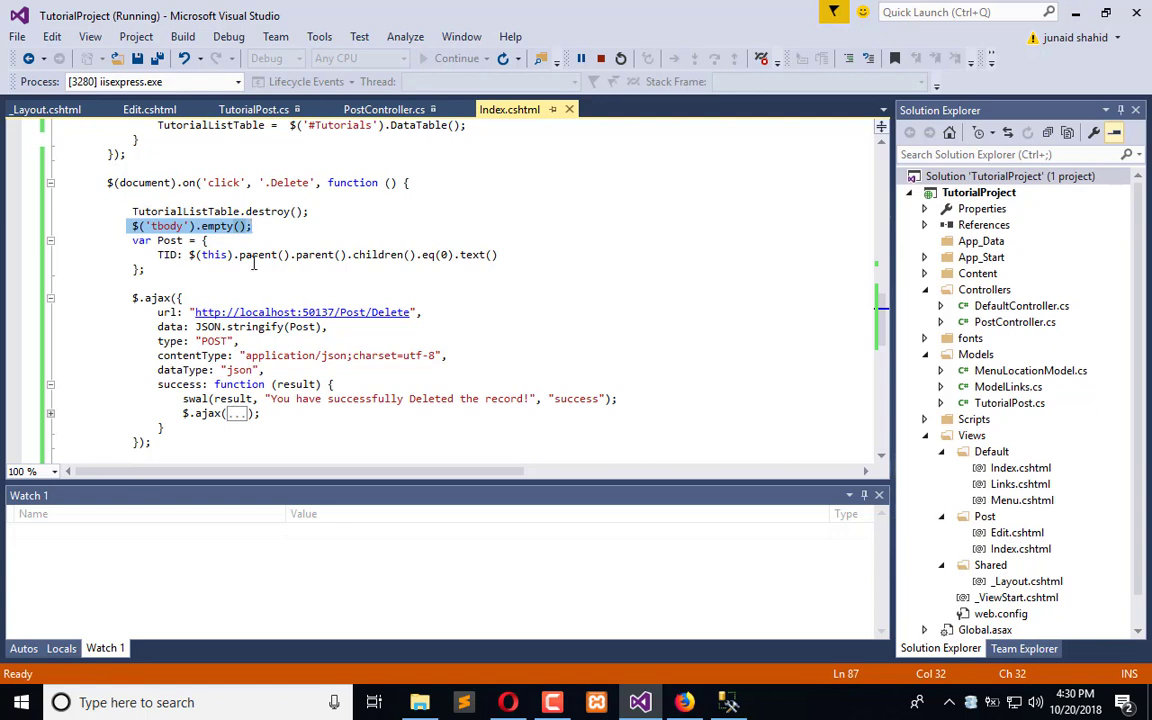
mouse_move(382, 320)
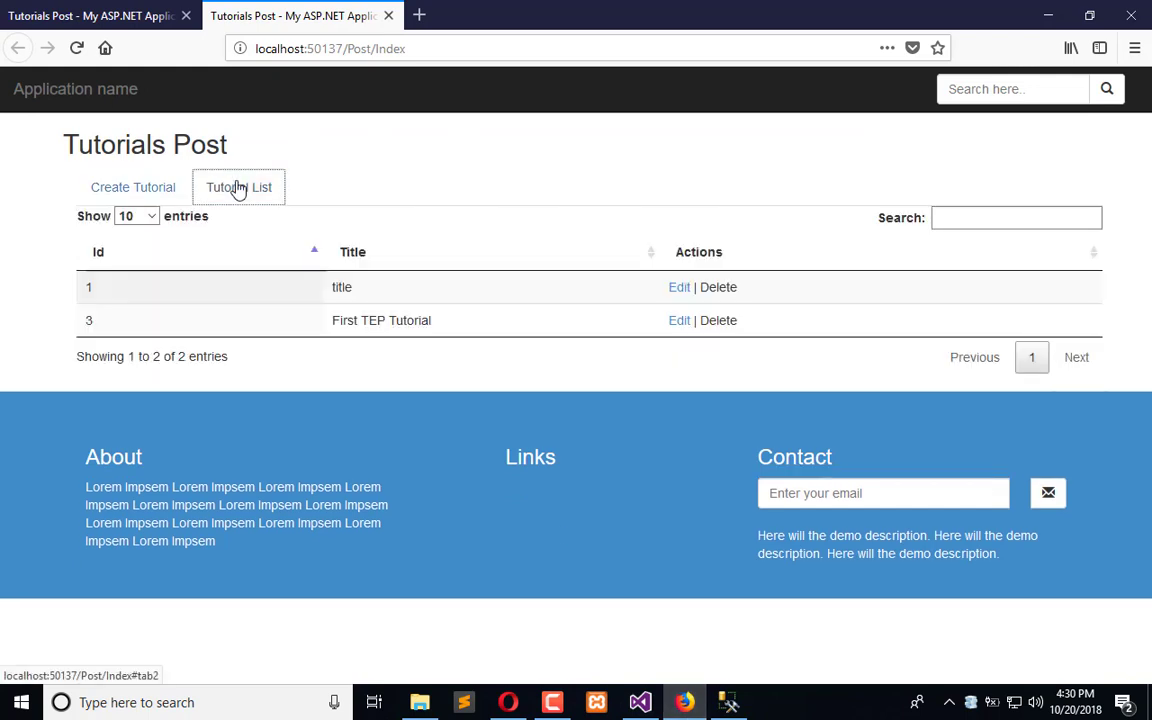
mouse_move(195, 330)
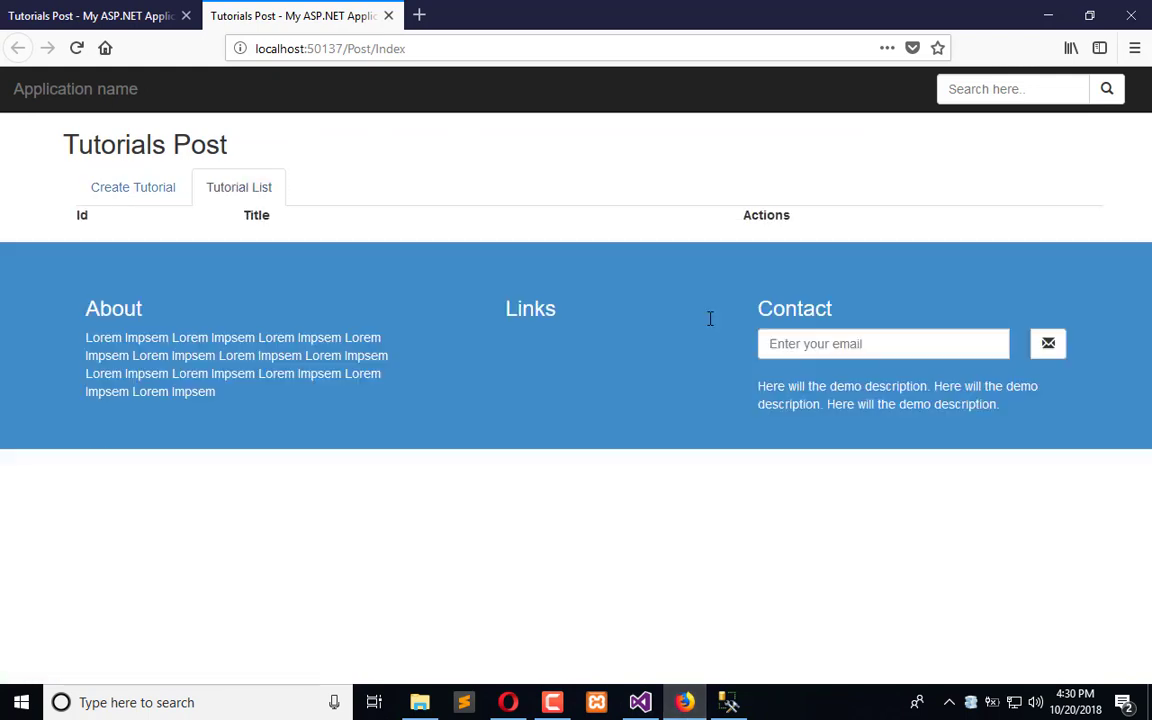
Step: Acknowledge the deletion alert, then delete tutorial Id 1 and dismiss its success message
left_click(239, 187)
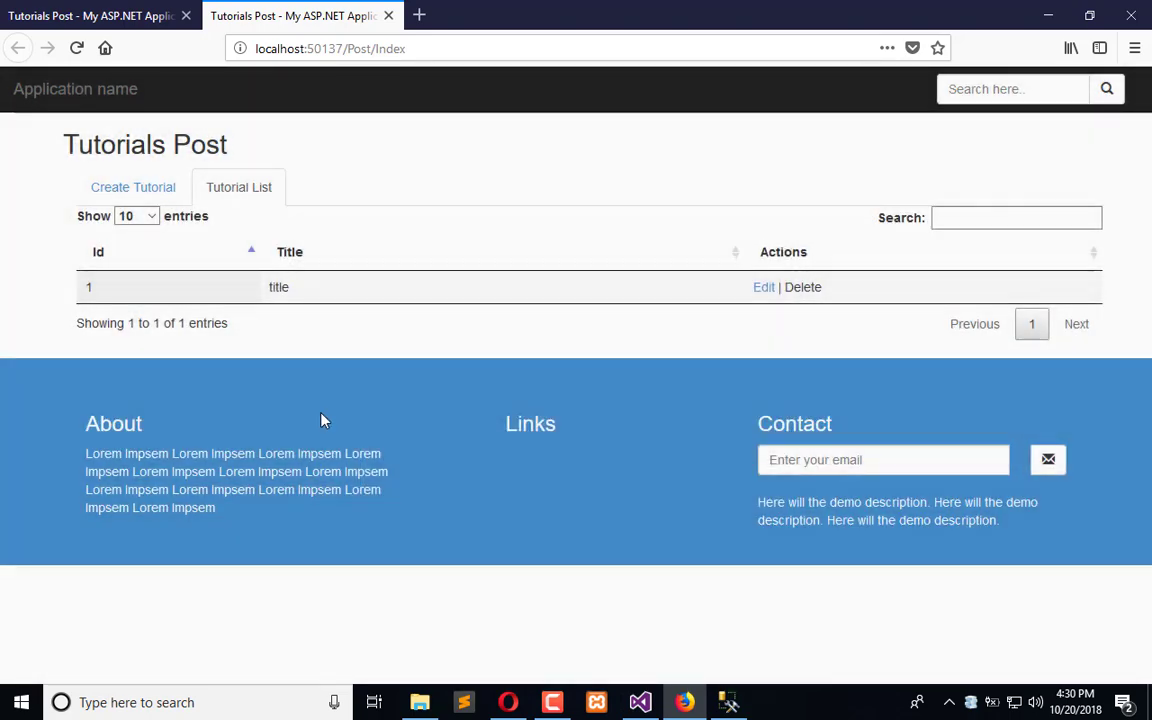
mouse_move(160, 330)
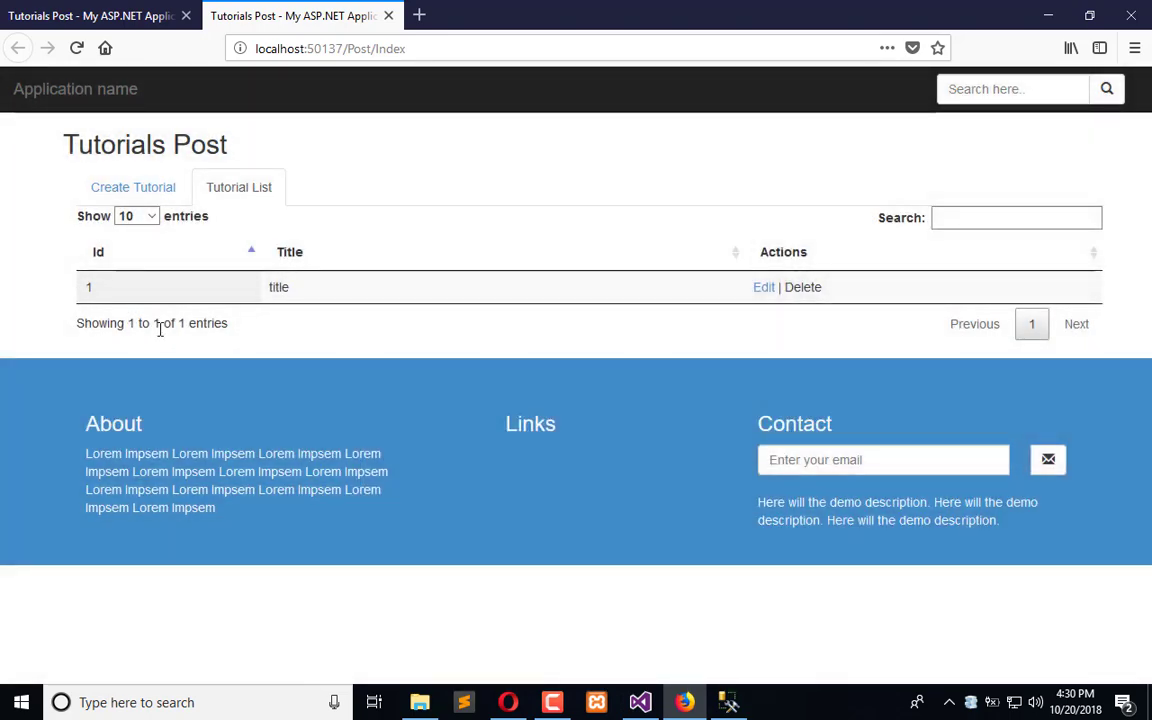
mouse_move(713, 311)
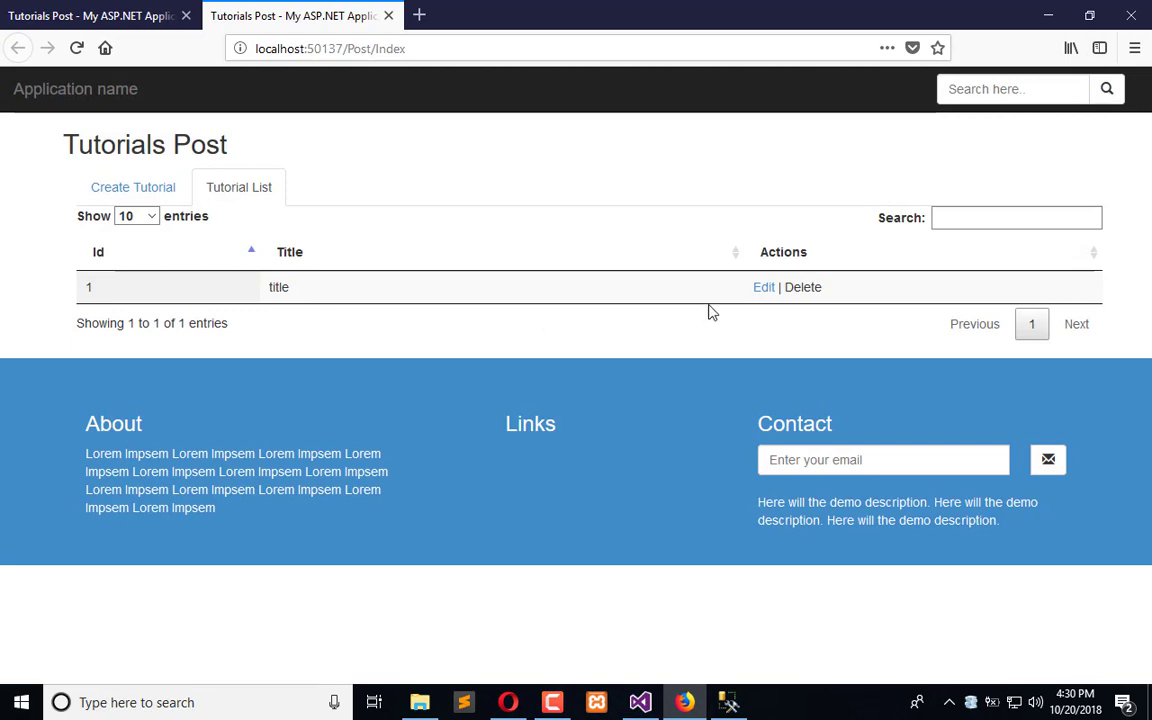
left_click(803, 287)
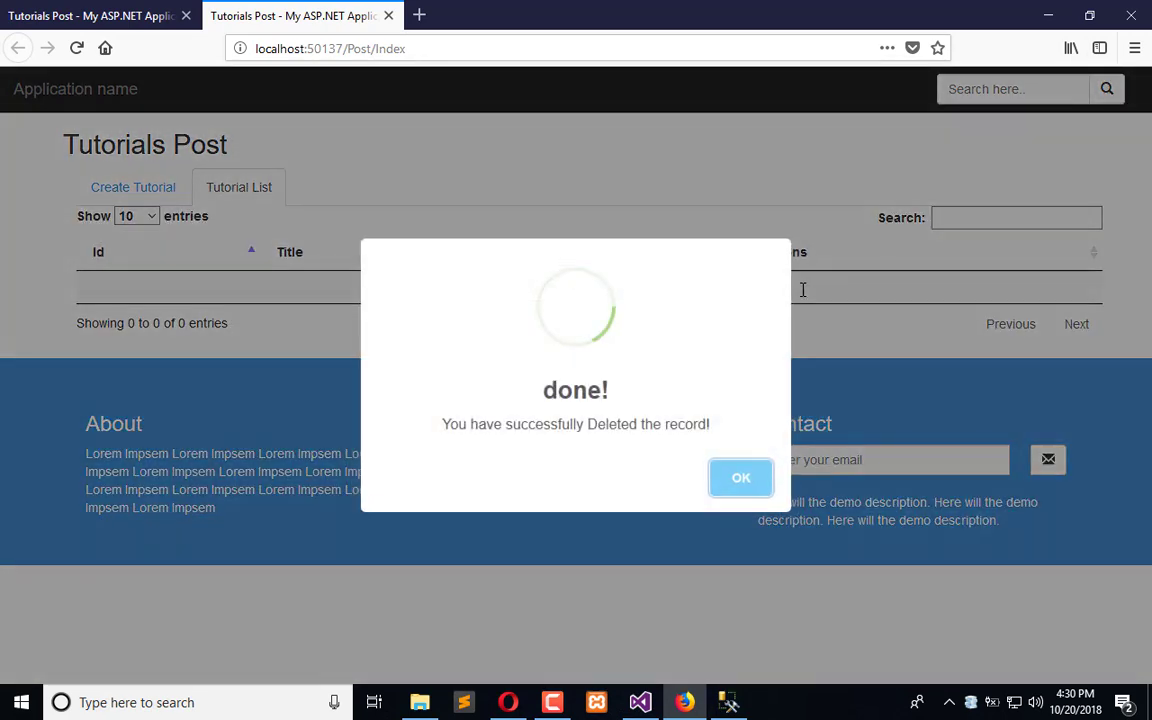
left_click(741, 477)
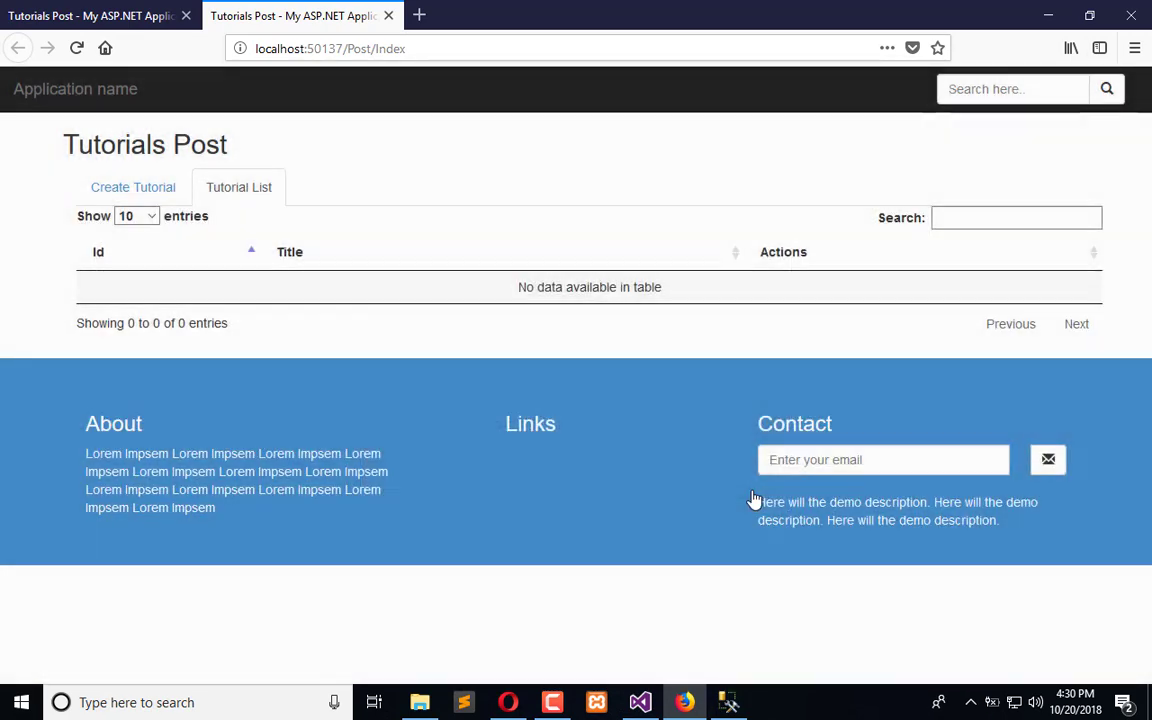